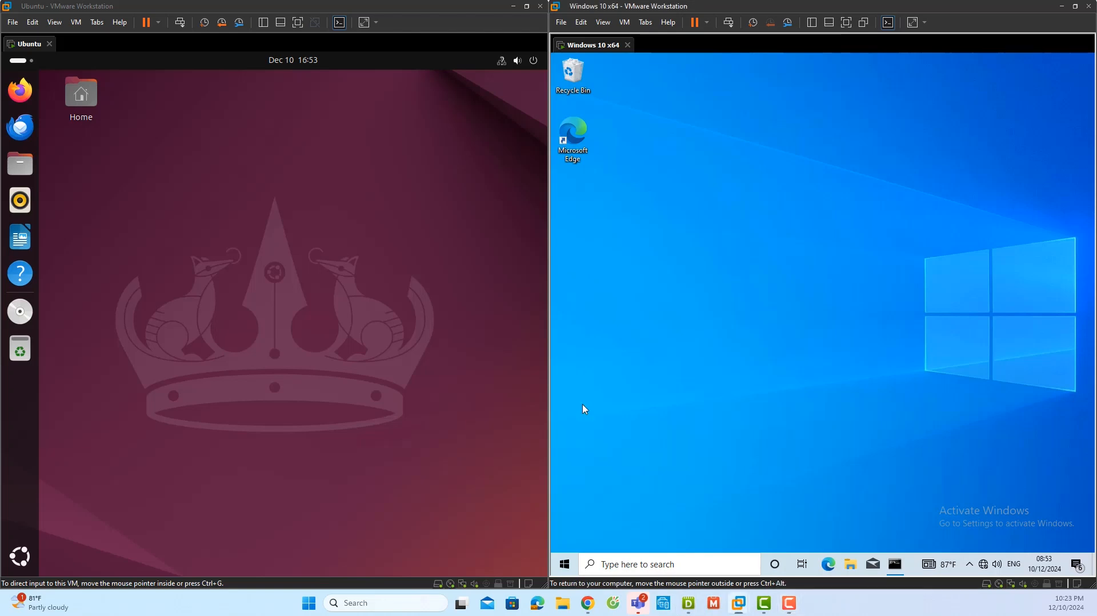
{"action": "mouse_move", "coordinate": [490, 399]}
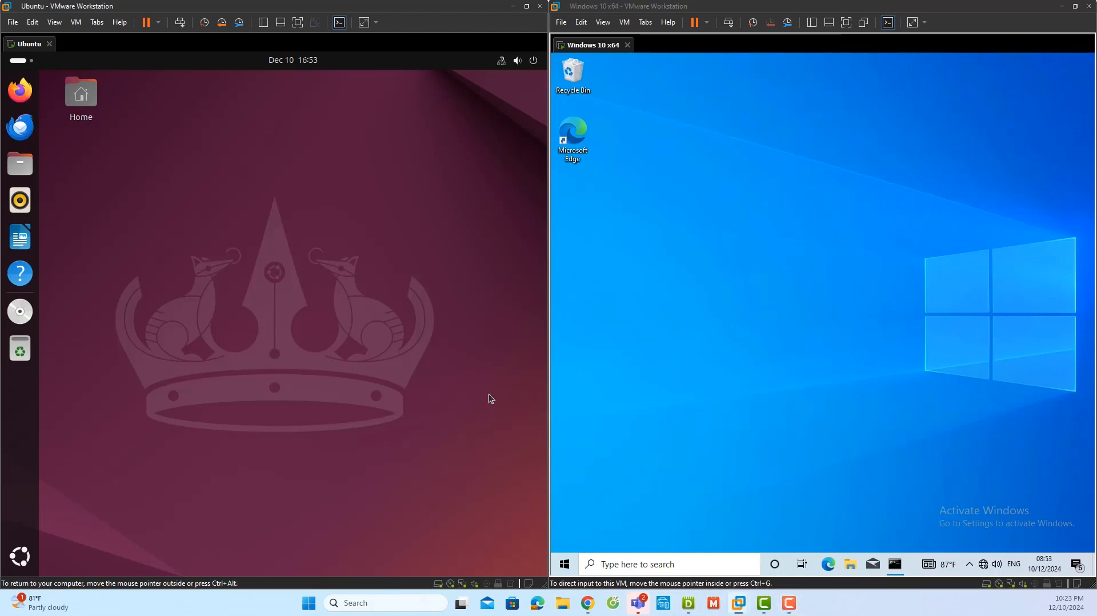
{"action": "mouse_move", "coordinate": [342, 390]}
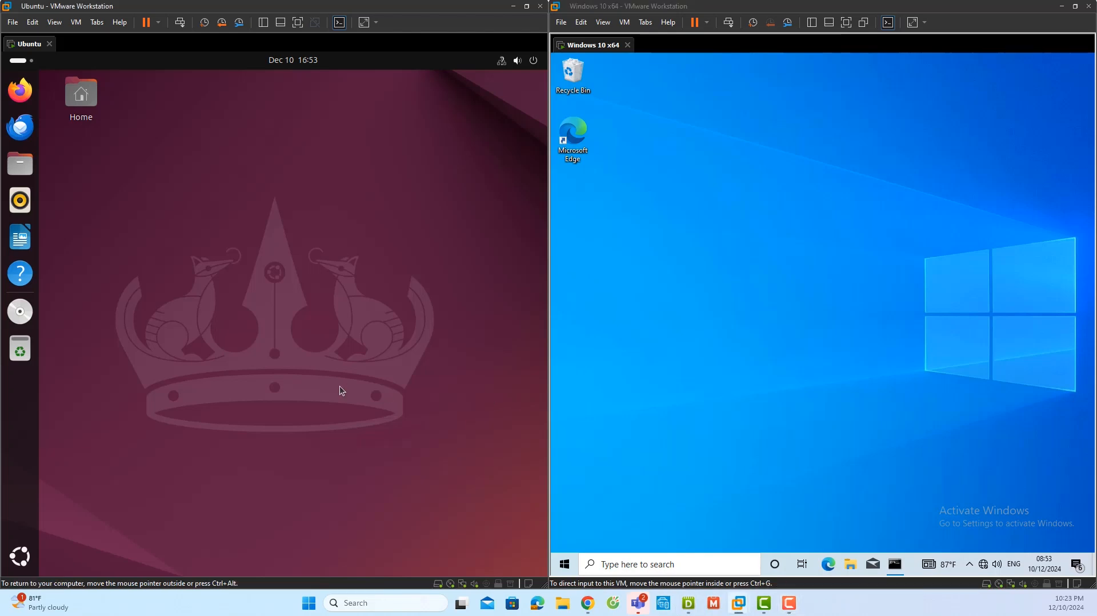
{"action": "mouse_move", "coordinate": [208, 418]}
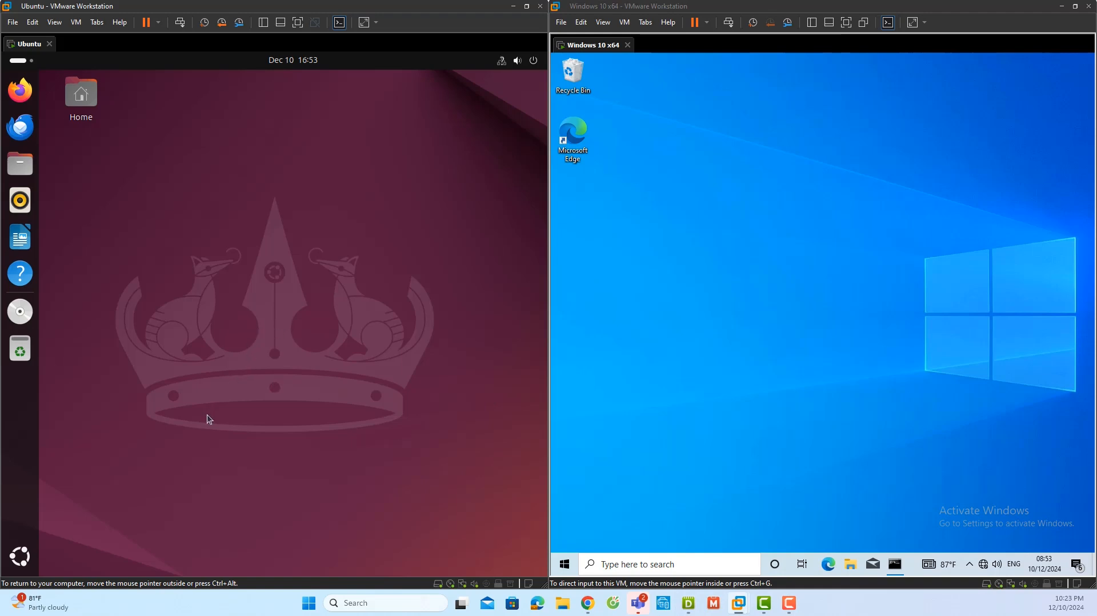
{"action": "mouse_move", "coordinate": [179, 476]}
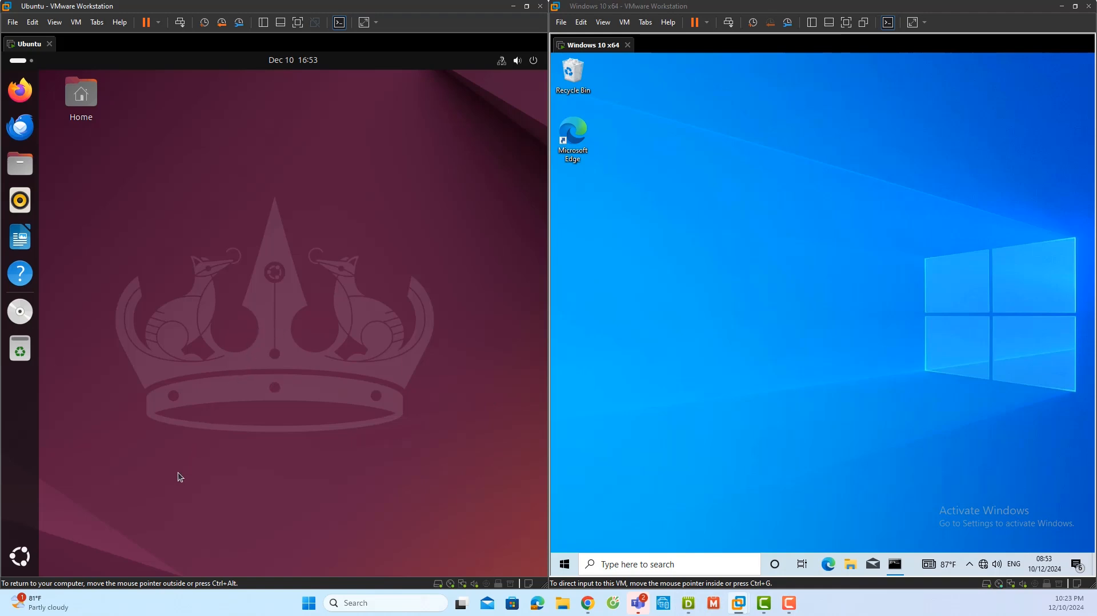
{"action": "mouse_move", "coordinate": [490, 399]}
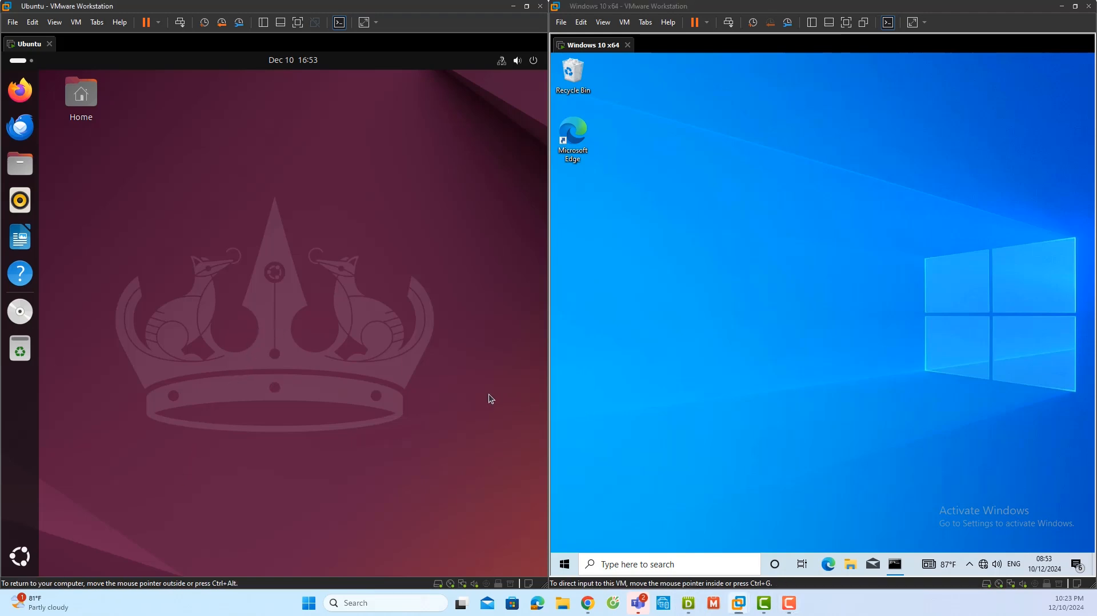
{"action": "mouse_move", "coordinate": [180, 478]}
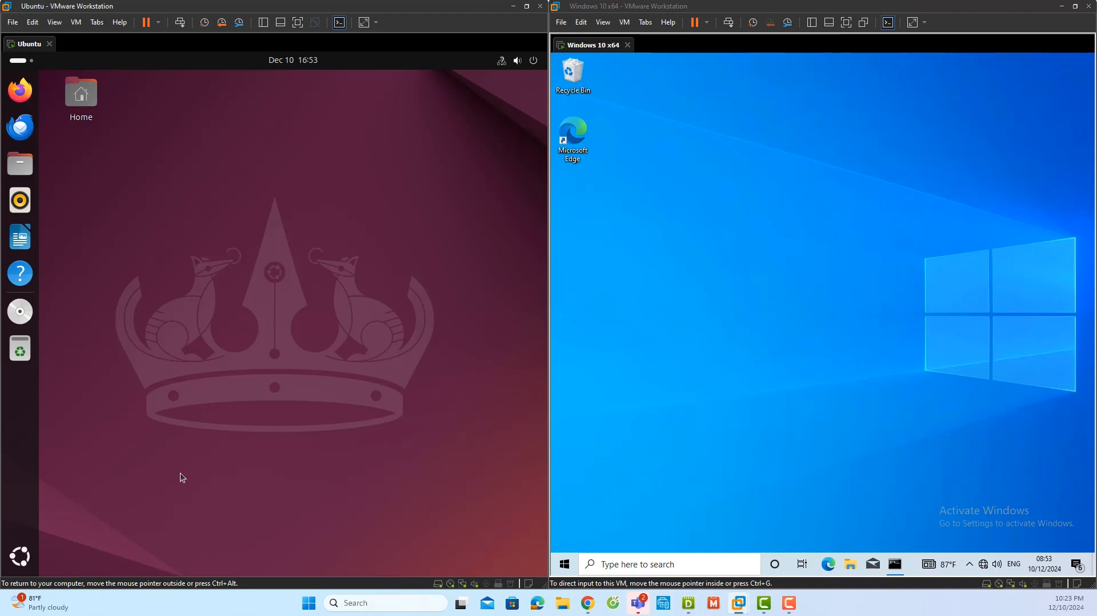
{"action": "mouse_move", "coordinate": [20, 556]}
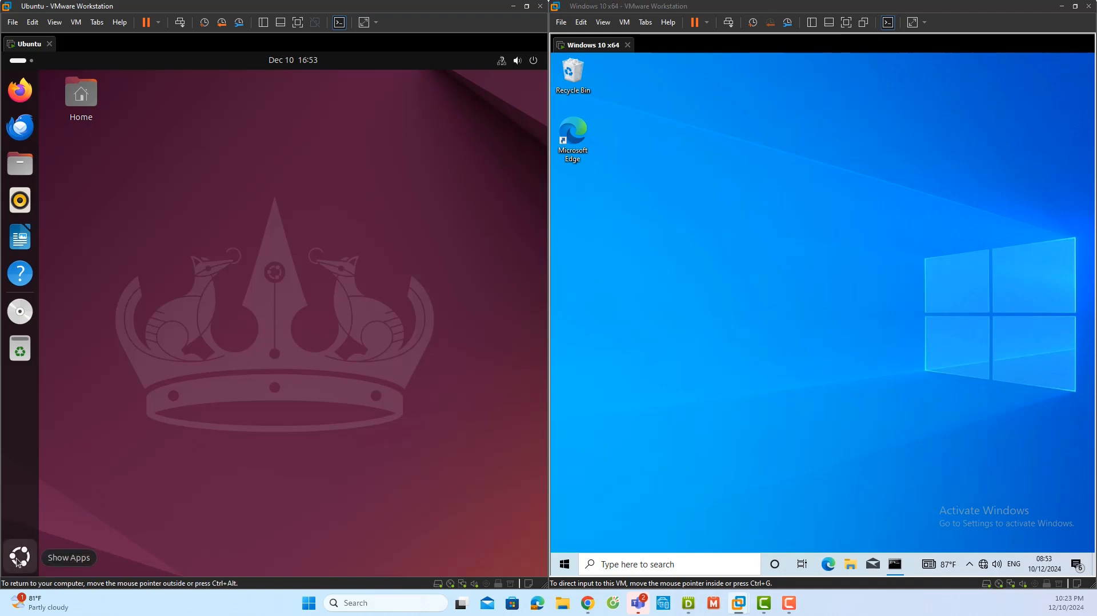
Show the wired connection's details in Ubuntu Settings, revealing IP address 192.168.133.20
{"action": "left_click", "coordinate": [20, 558]}
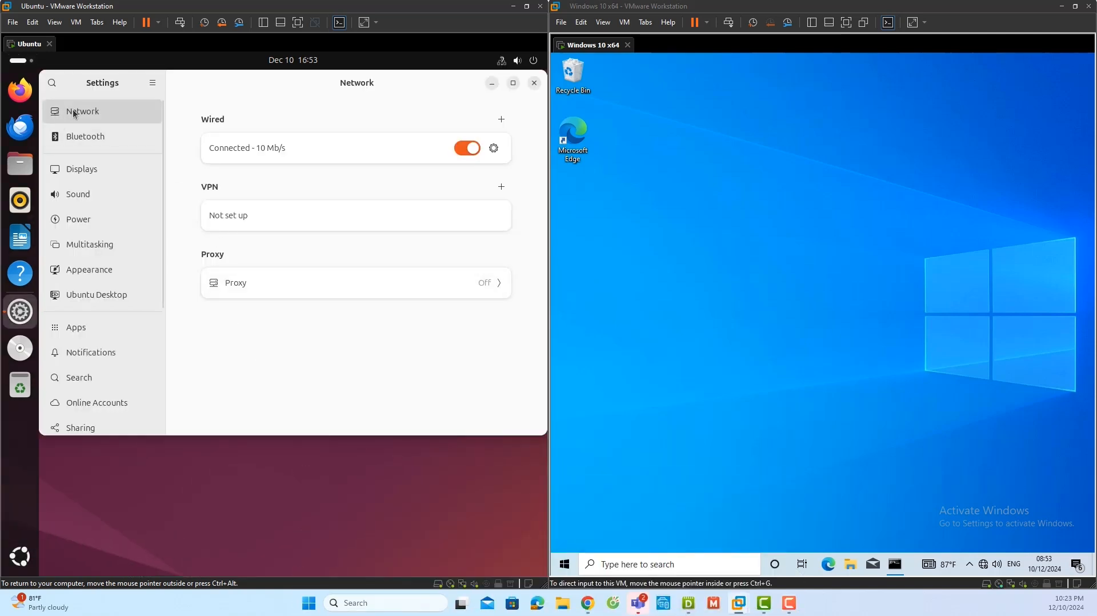
{"action": "mouse_move", "coordinate": [448, 175]}
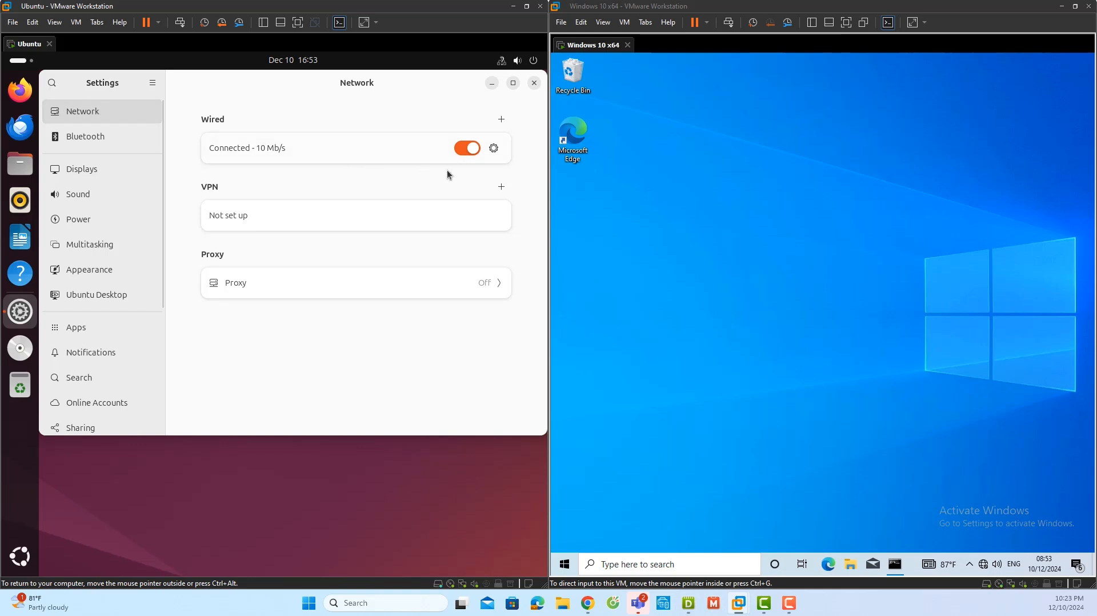
{"action": "mouse_move", "coordinate": [494, 147]}
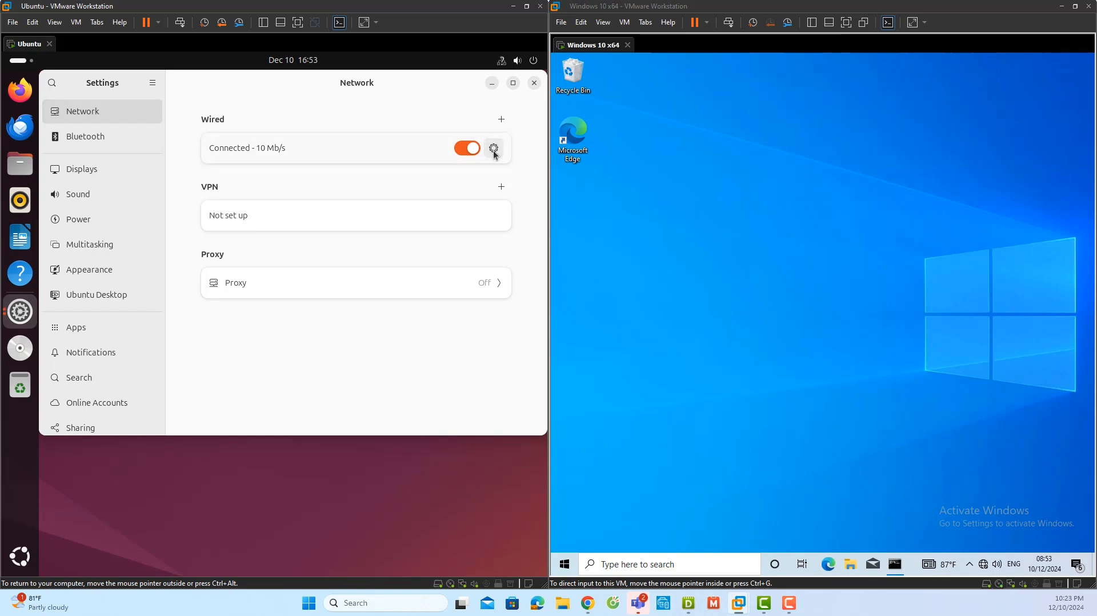
{"action": "left_click", "coordinate": [493, 147]}
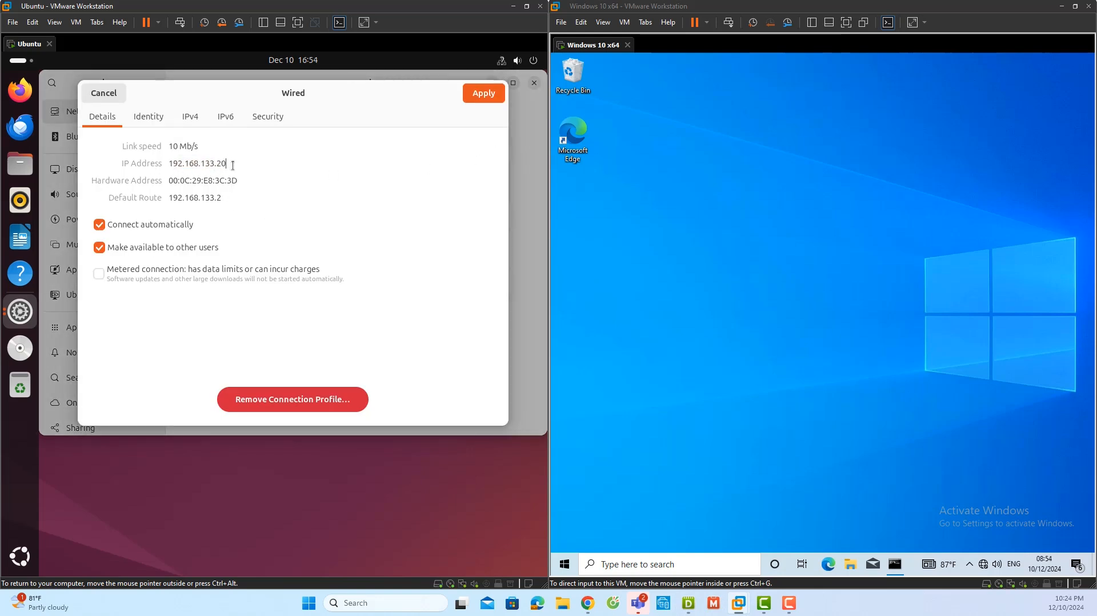
{"action": "mouse_move", "coordinate": [598, 537]}
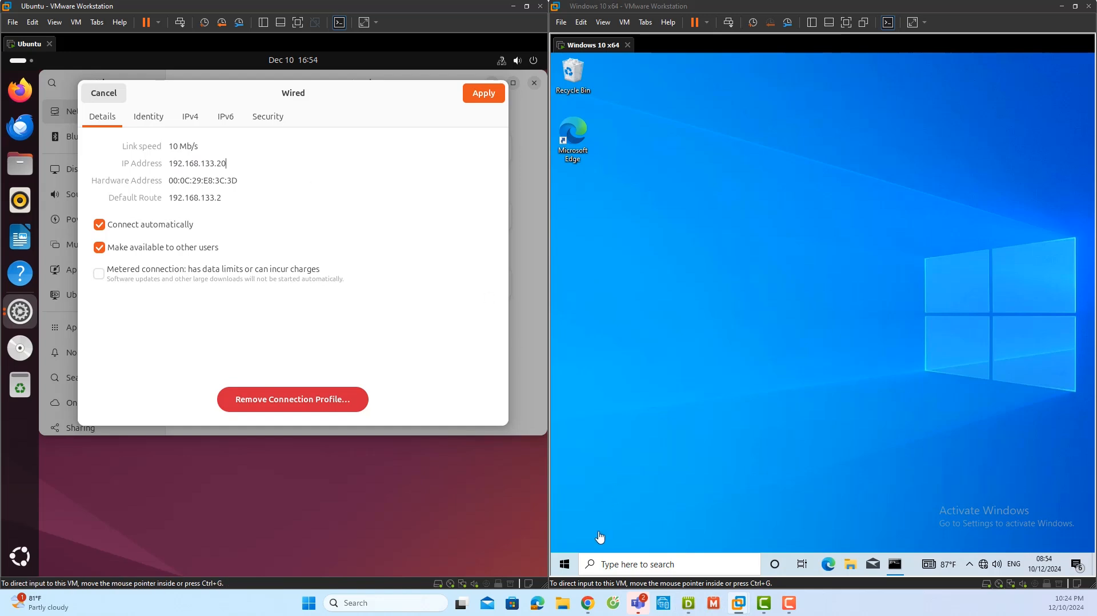
{"action": "mouse_move", "coordinate": [565, 564]}
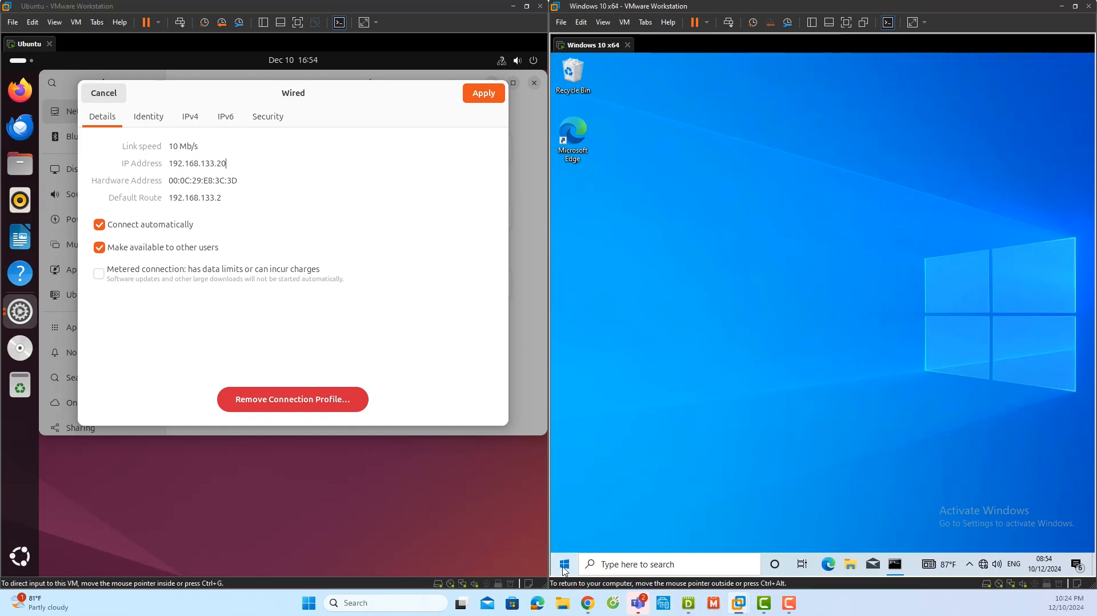
From Windows Command Prompt, ping the Ubuntu machine at 192.168.133.20
{"action": "left_click", "coordinate": [564, 564]}
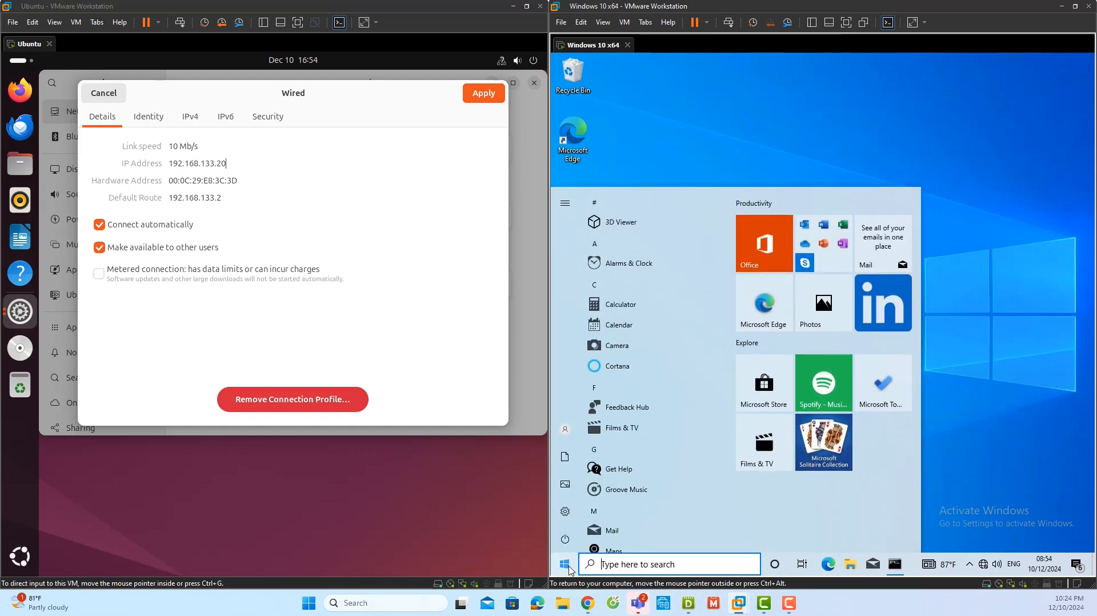
{"action": "type", "text": "c"}
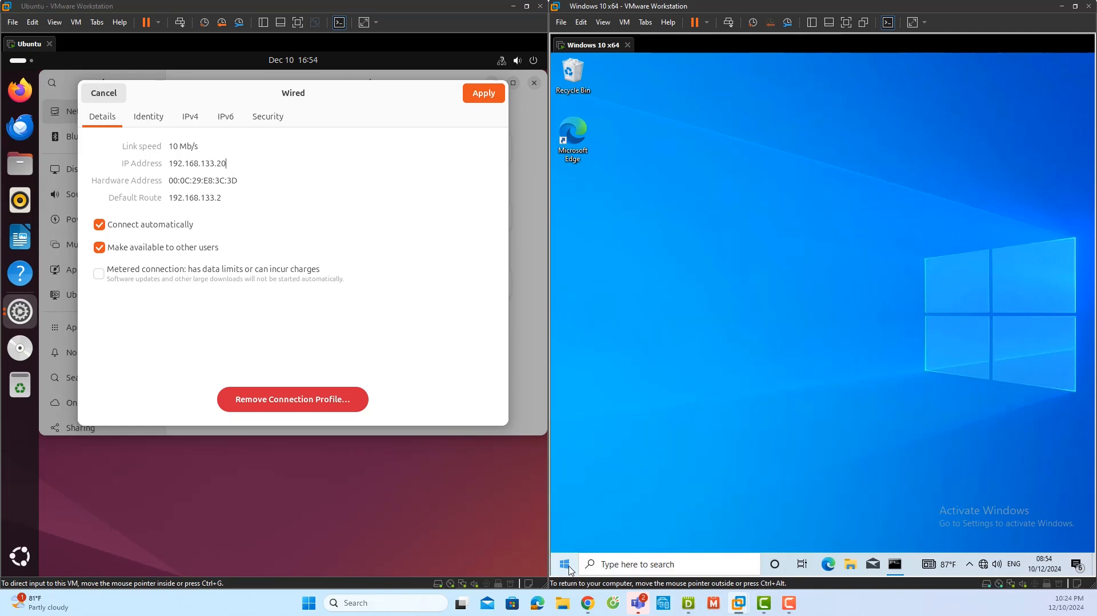
{"action": "left_click", "coordinate": [894, 564]}
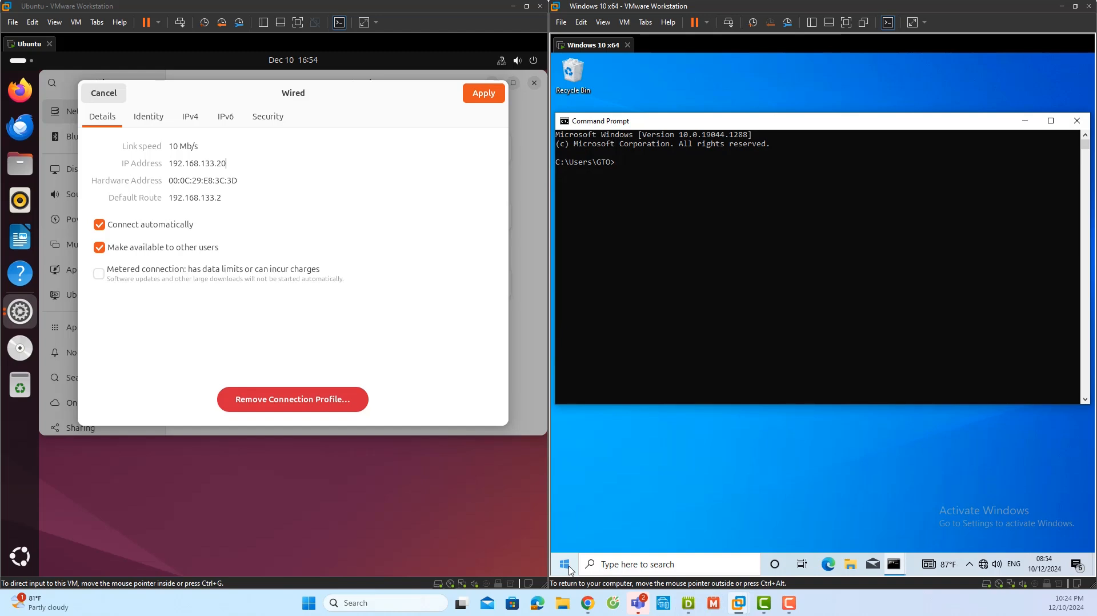
{"action": "type", "text": "ping"}
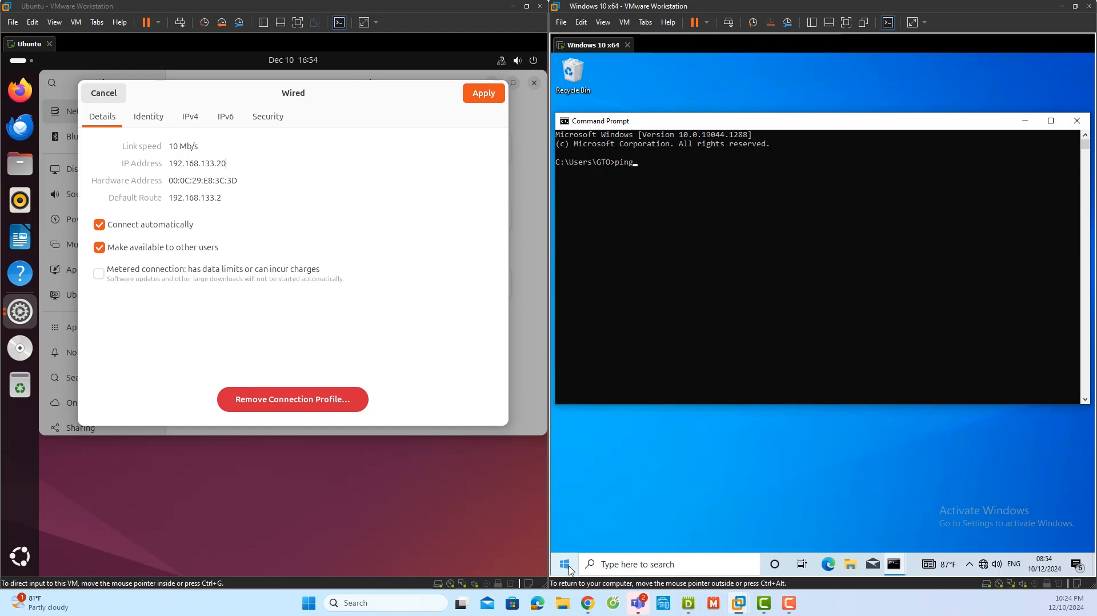
{"action": "type", "text": "192.16"}
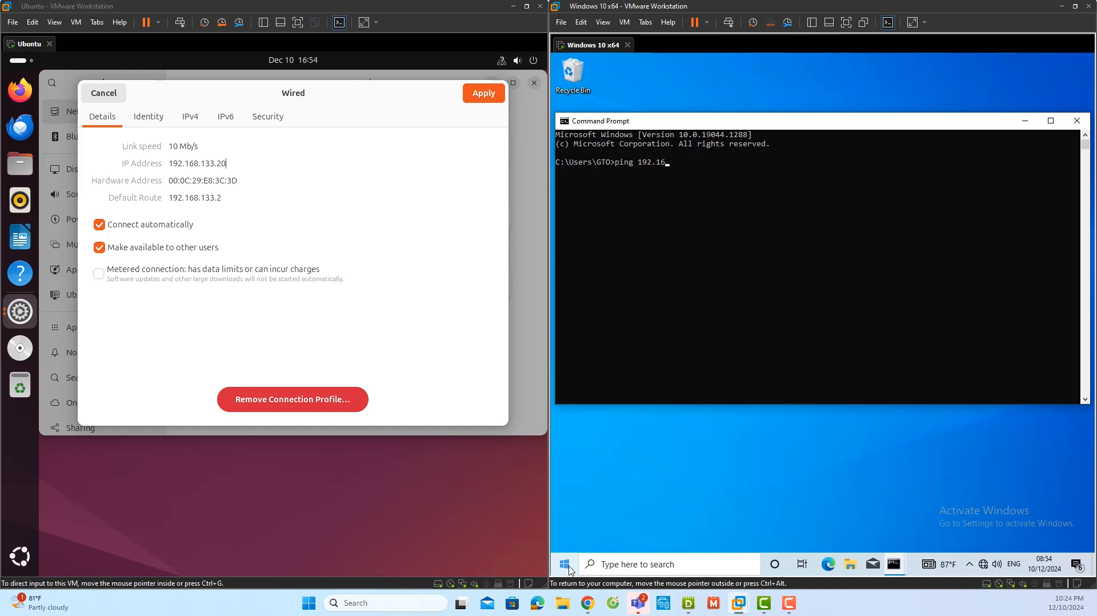
{"action": "type", "text": "8.133."}
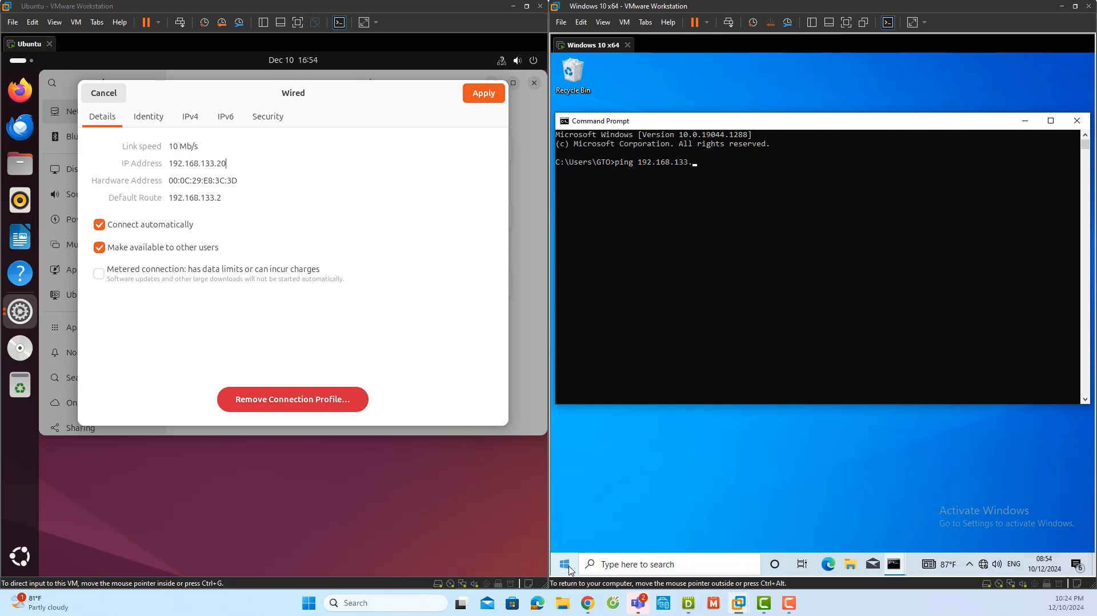
{"action": "key", "text": "Return"}
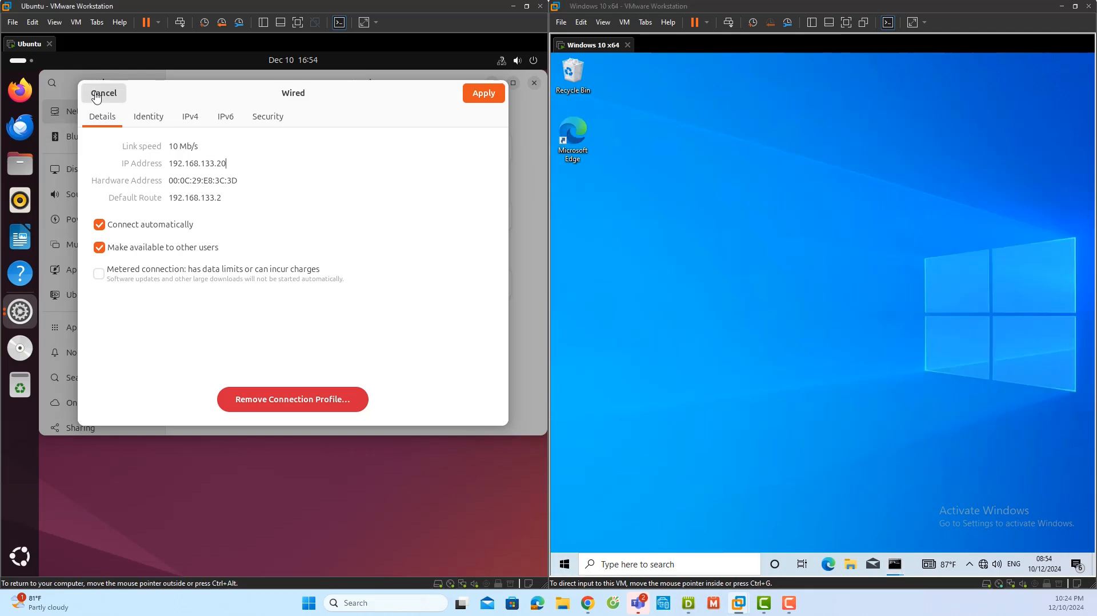
Leave the wired details and reach the Remote Login page under Settings > System > Remote Desktop
{"action": "left_click", "coordinate": [104, 92]}
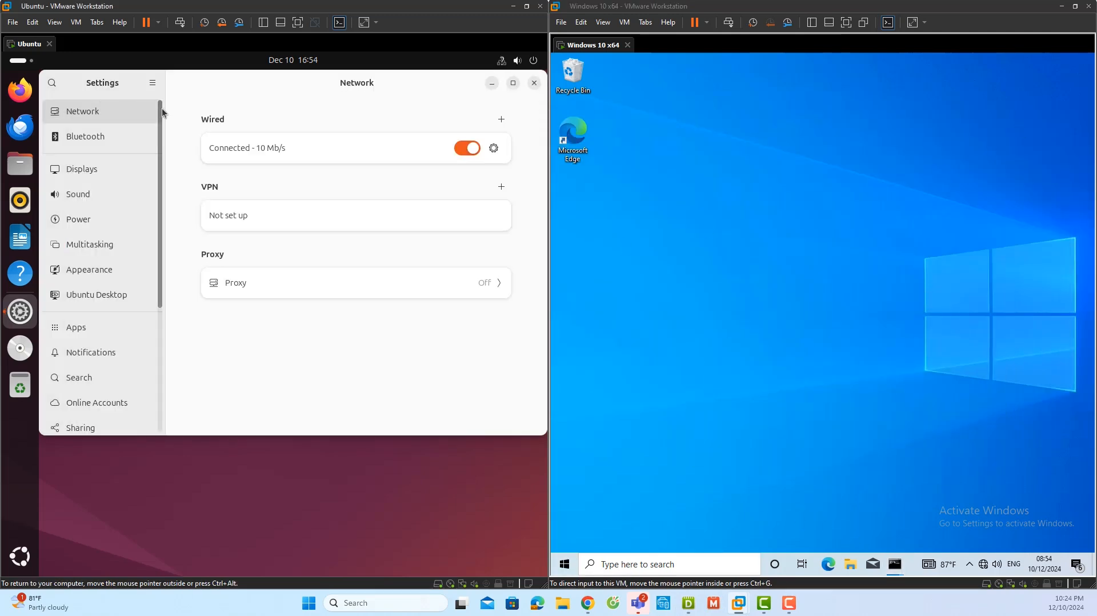
{"action": "scroll", "scroll_direction": "down", "scroll_amount": 3}
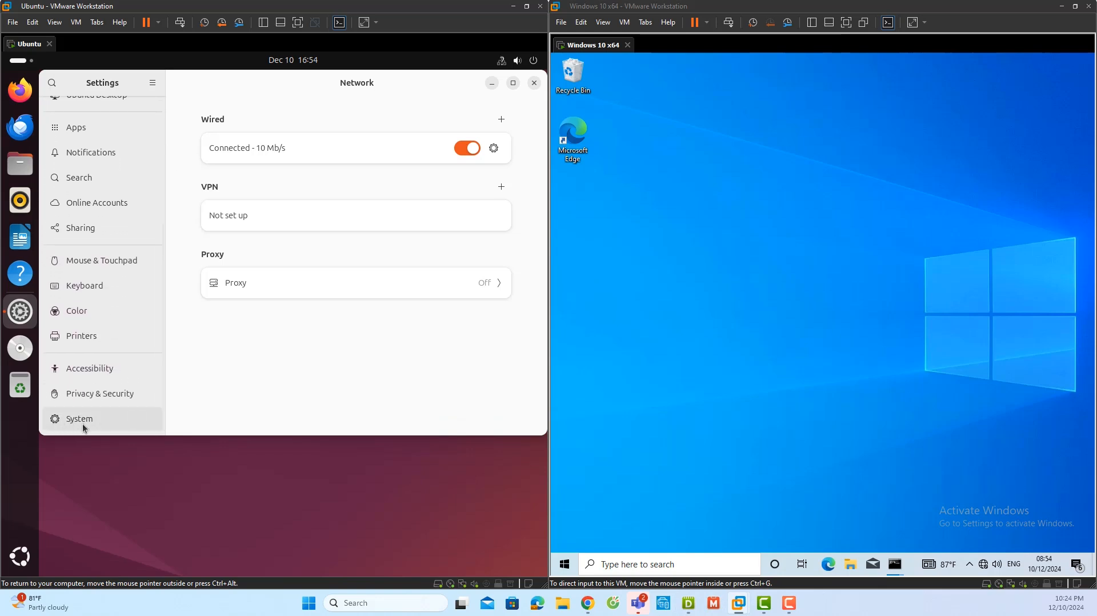
{"action": "left_click", "coordinate": [79, 419]}
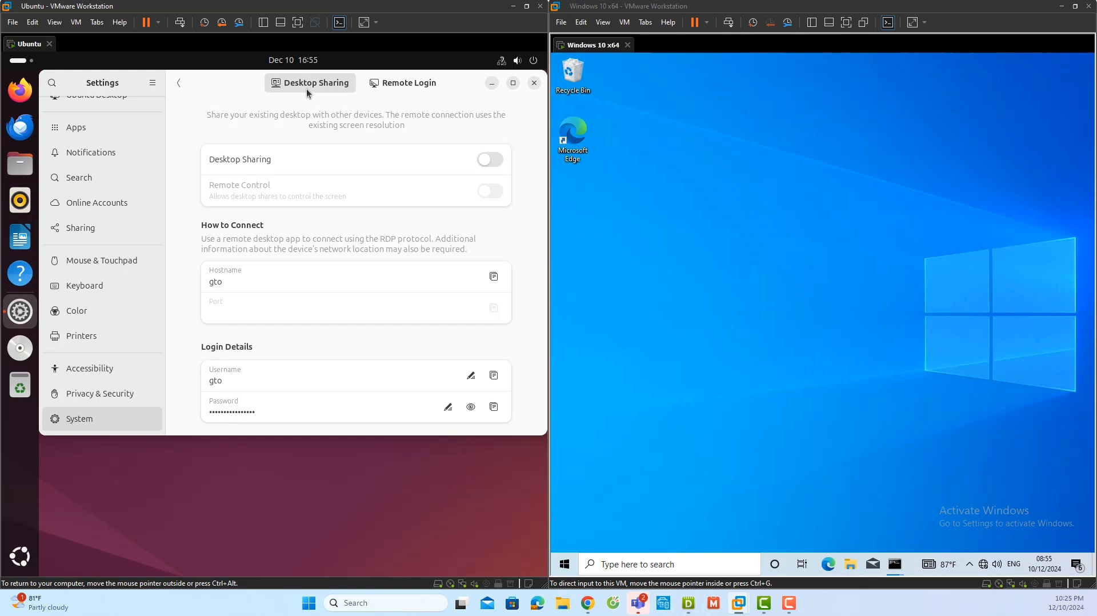
{"action": "left_click", "coordinate": [409, 82]}
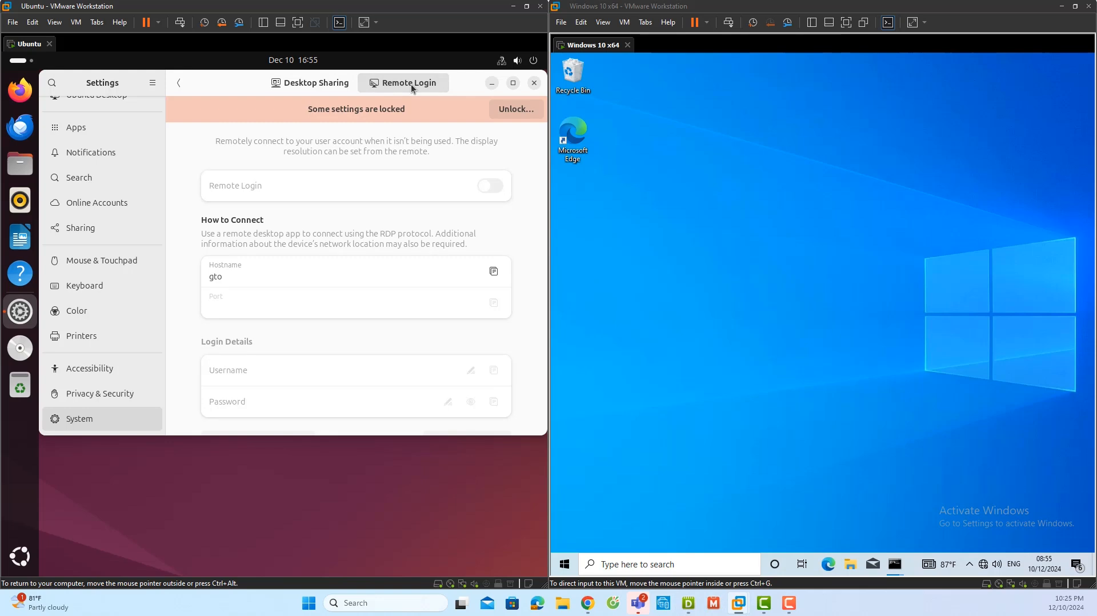
{"action": "mouse_move", "coordinate": [315, 82]}
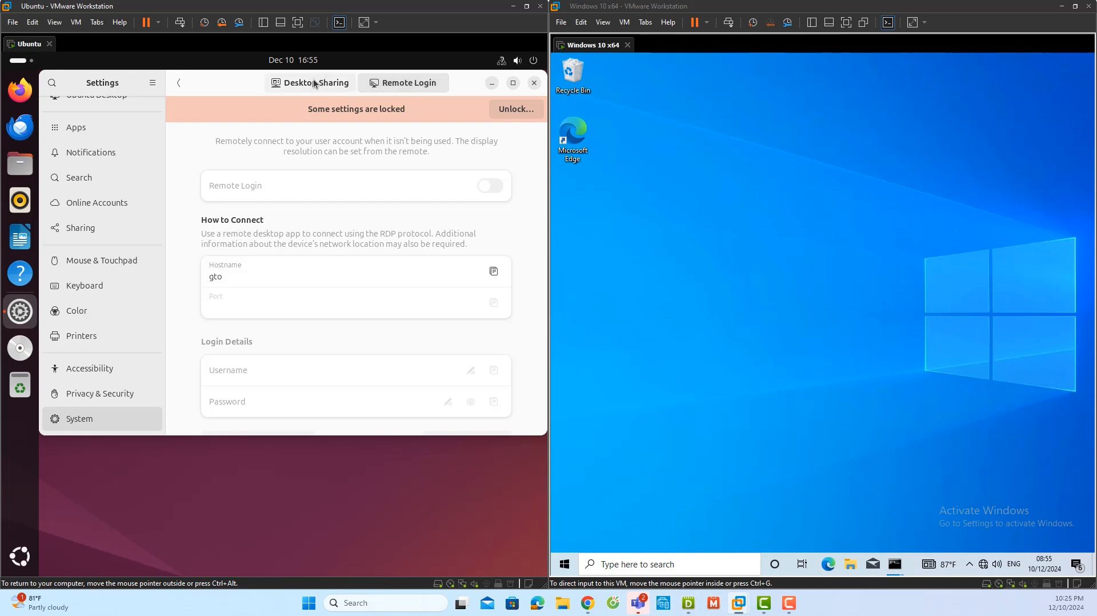
Enable Desktop Sharing and Remote Control on port 3389 and enter a new sharing password
{"action": "left_click", "coordinate": [310, 82]}
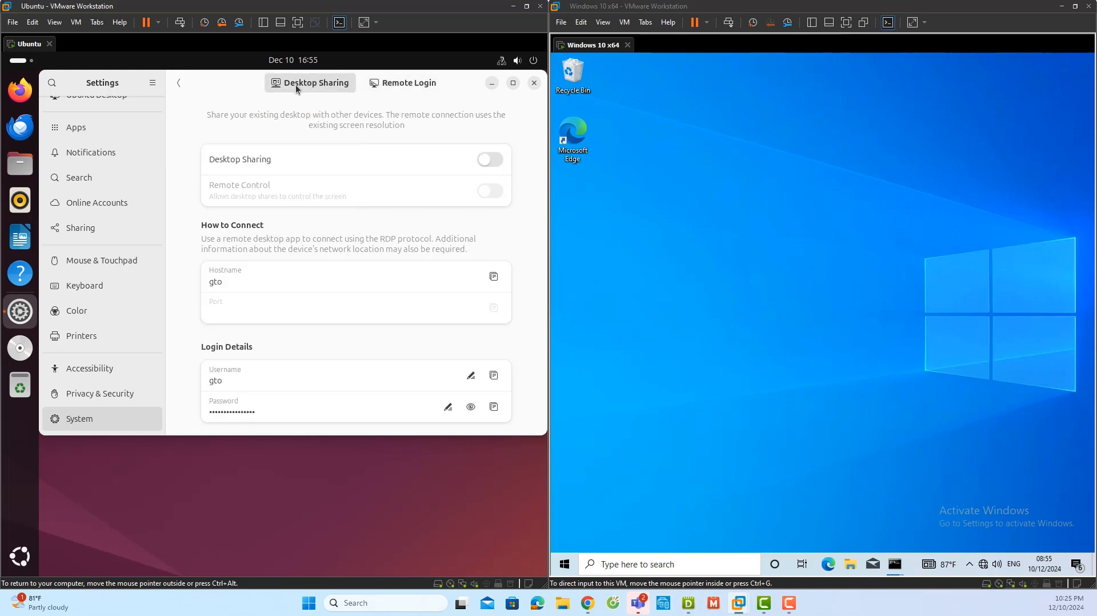
{"action": "mouse_move", "coordinate": [294, 169]}
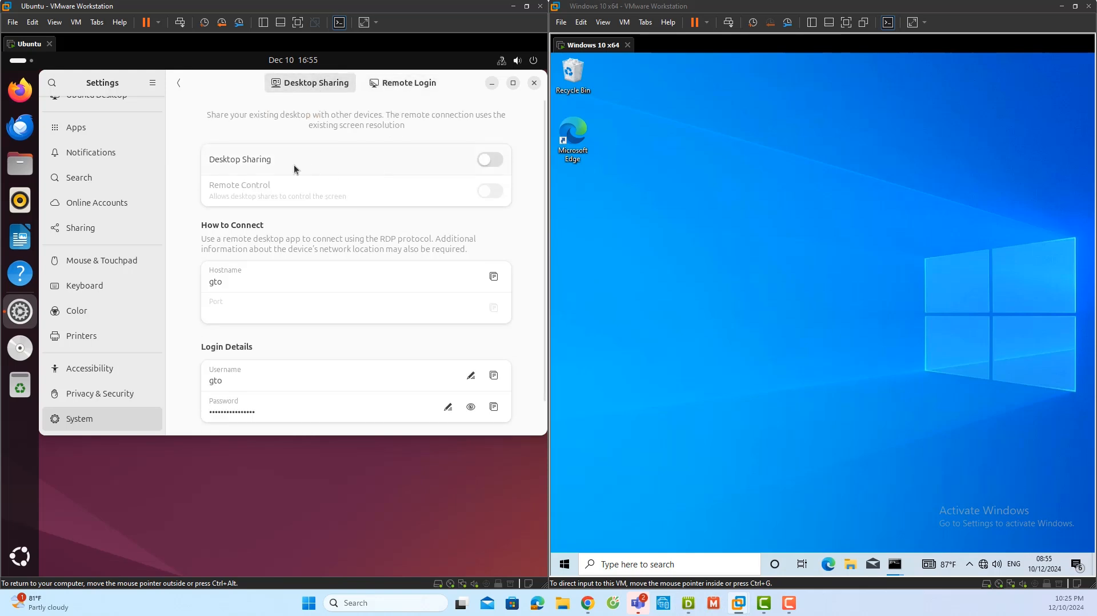
{"action": "left_click", "coordinate": [491, 160]}
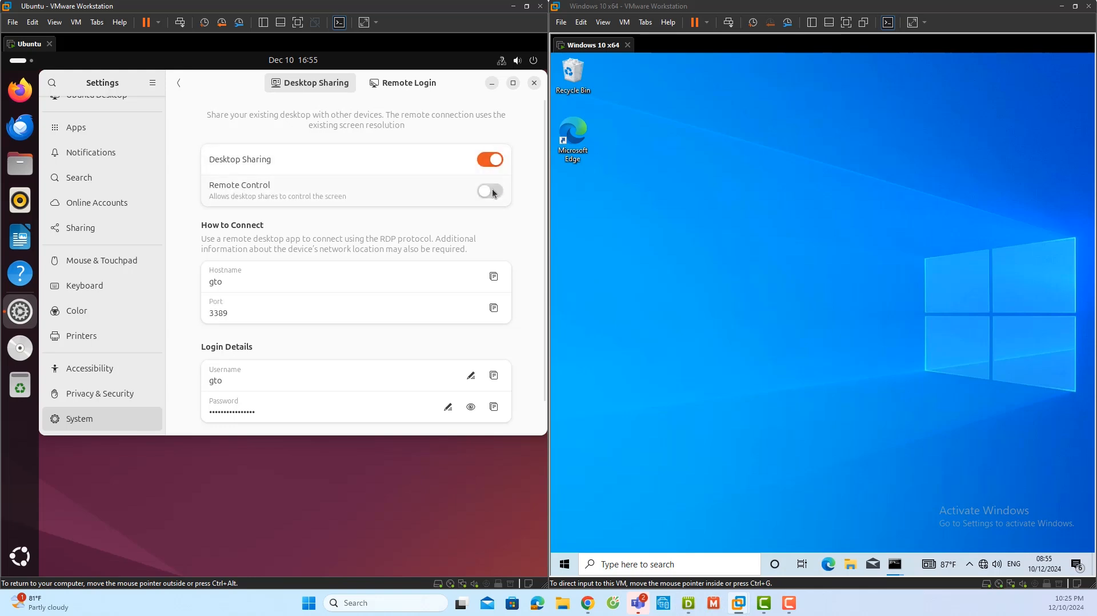
{"action": "left_click", "coordinate": [491, 191]}
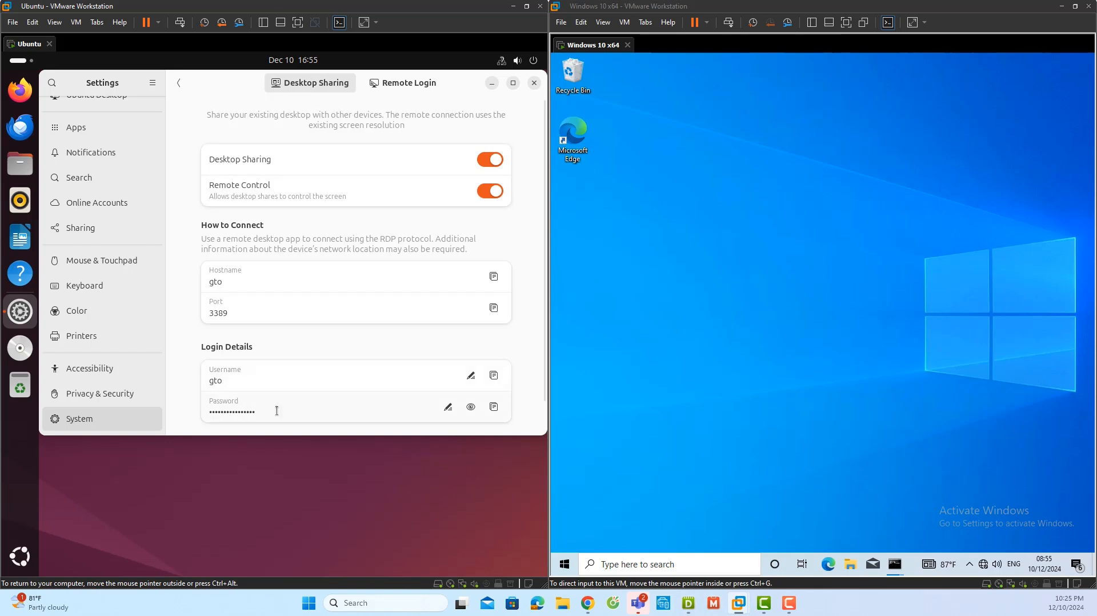
{"action": "left_click", "coordinate": [448, 406]}
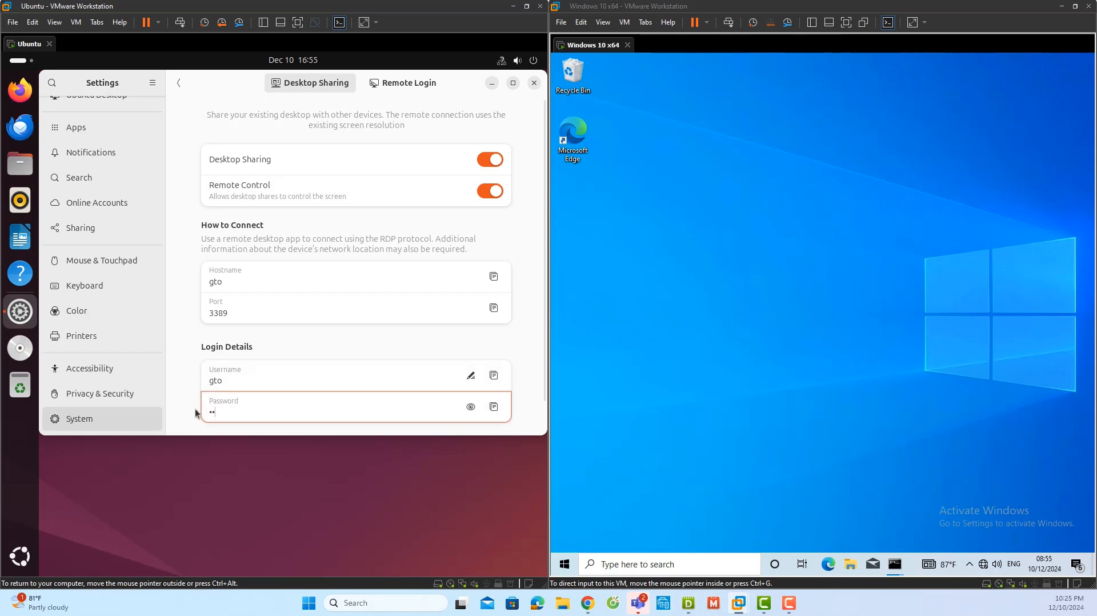
{"action": "type", "text": "password"}
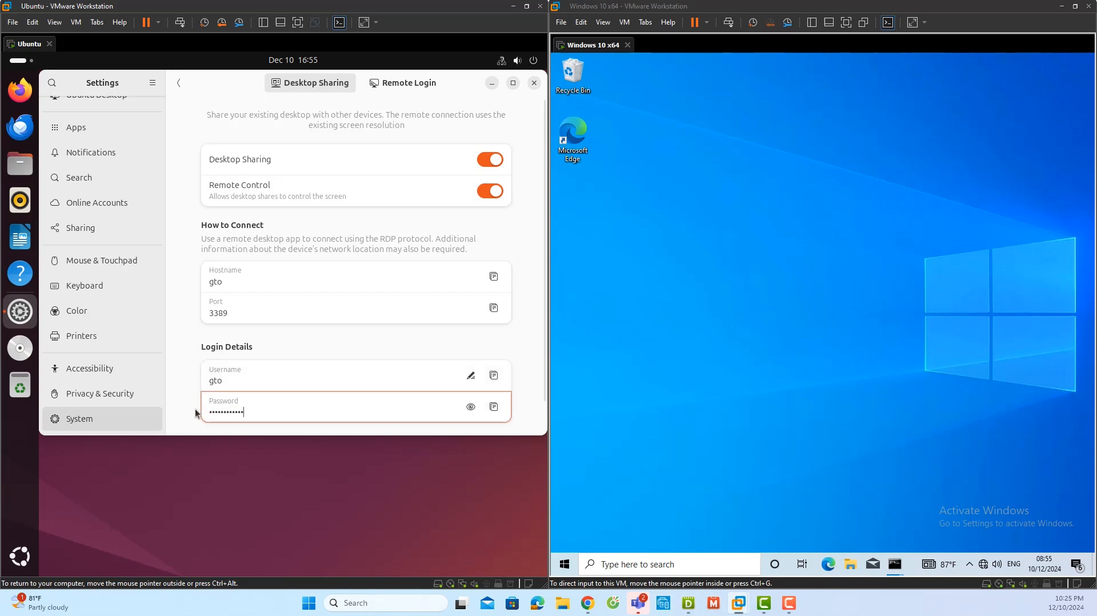
{"action": "mouse_move", "coordinate": [589, 462]}
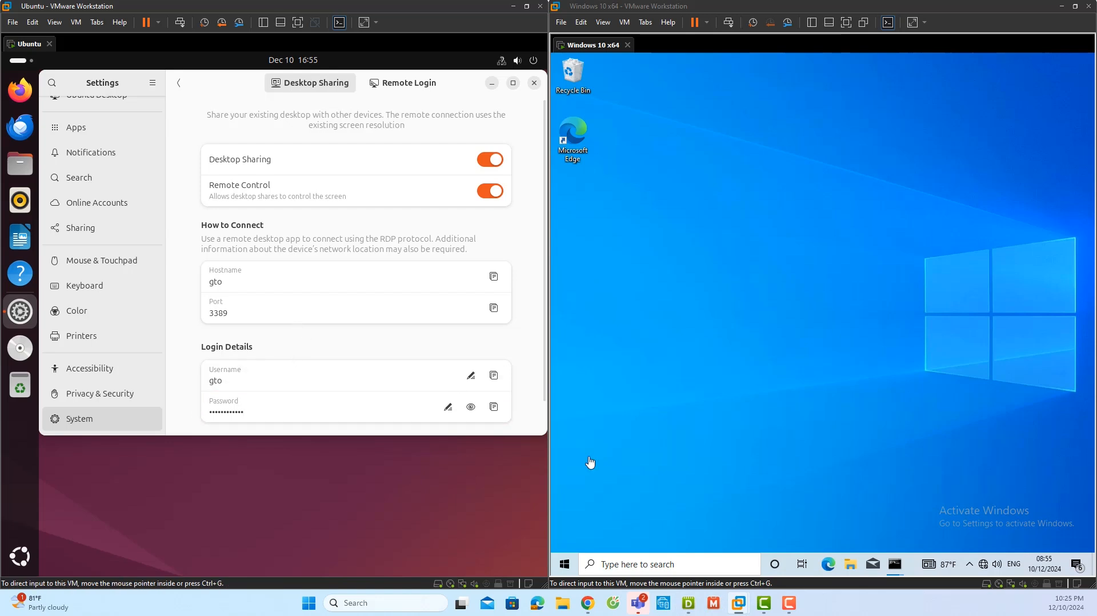
Connect via Remote Desktop Connection to 192.168.133.20 as user gto, accepting the certificate warning
{"action": "left_click", "coordinate": [565, 563]}
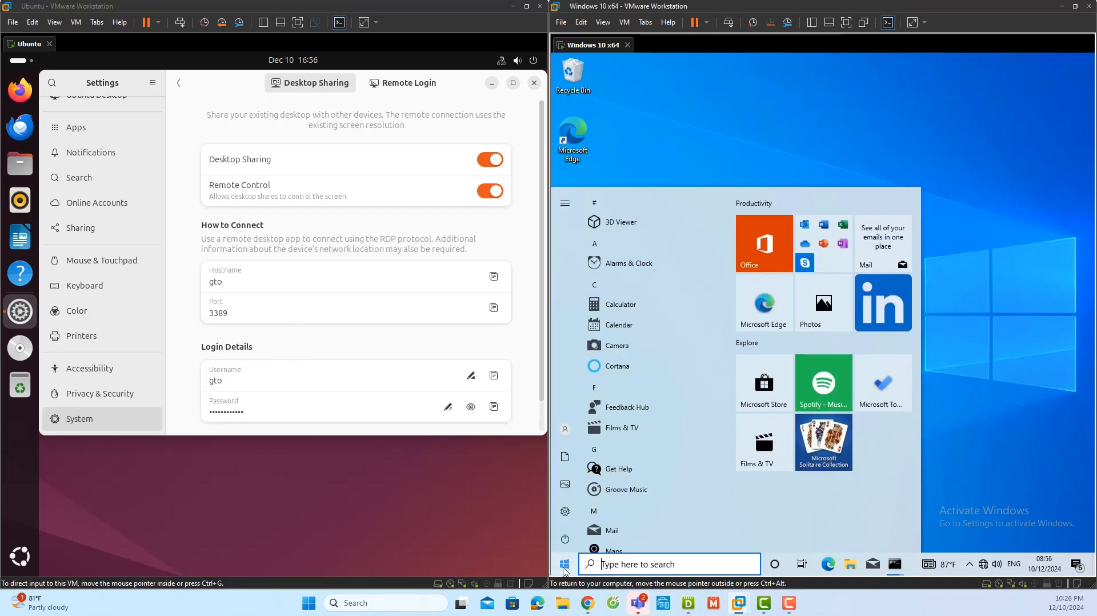
{"action": "type", "text": "r"}
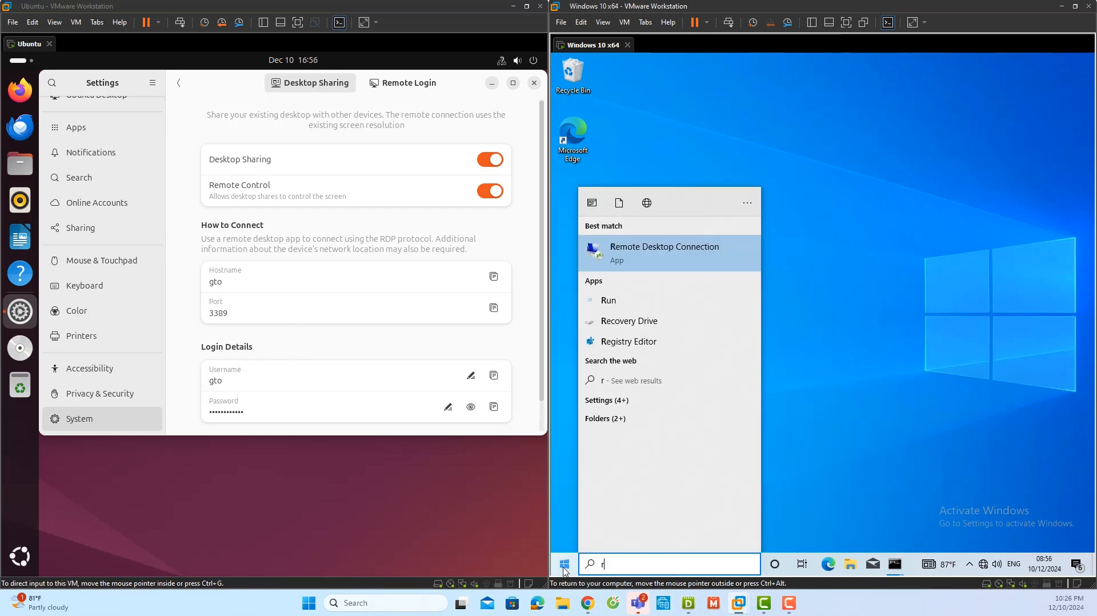
{"action": "left_click", "coordinate": [664, 246]}
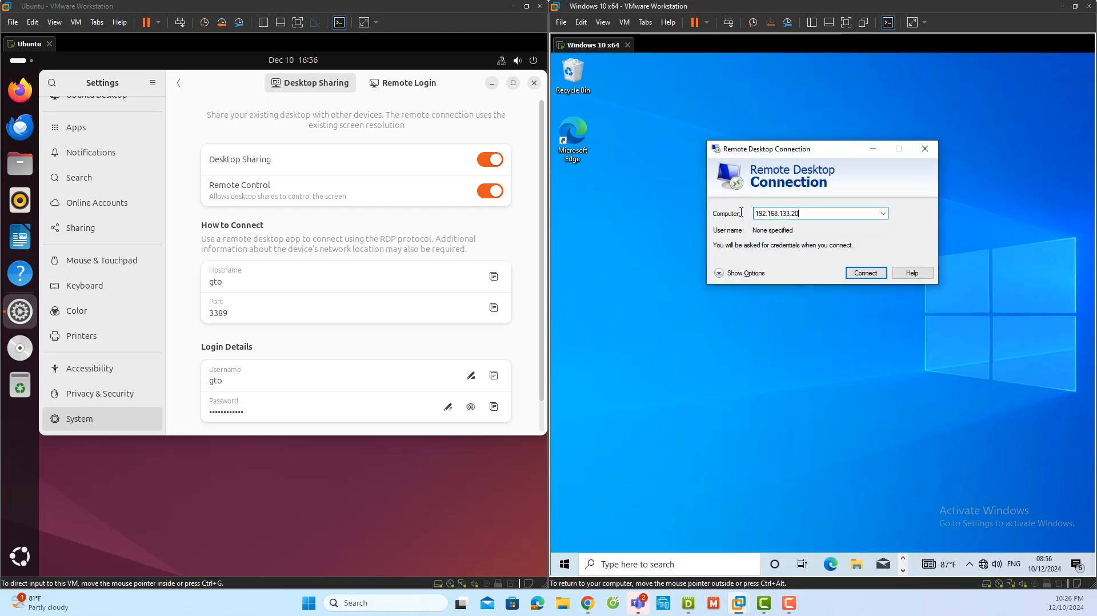
{"action": "left_click", "coordinate": [866, 272]}
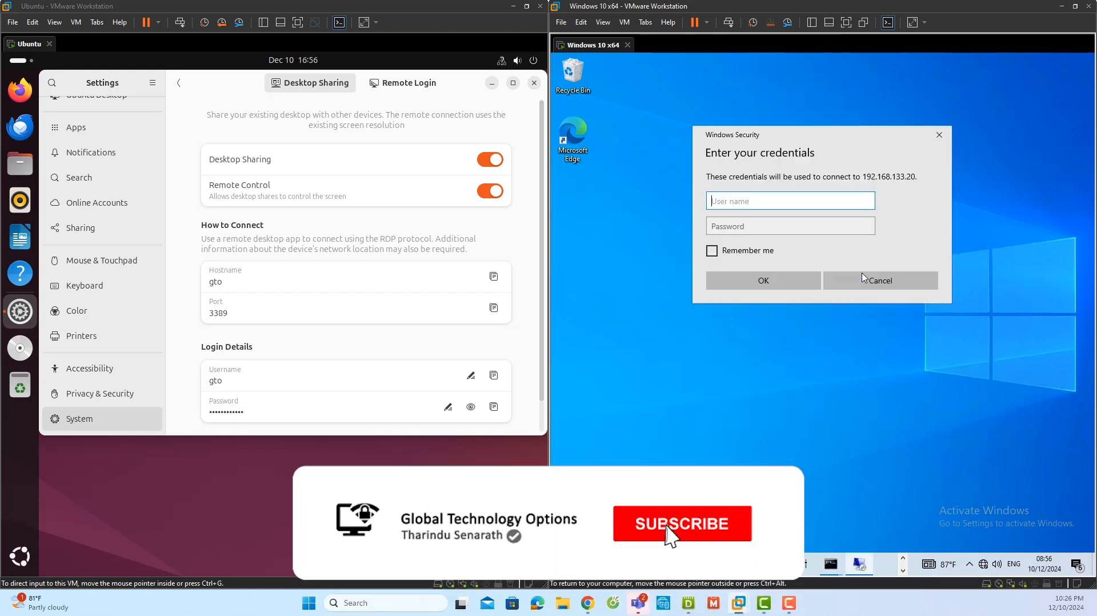
{"action": "type", "text": "gto"}
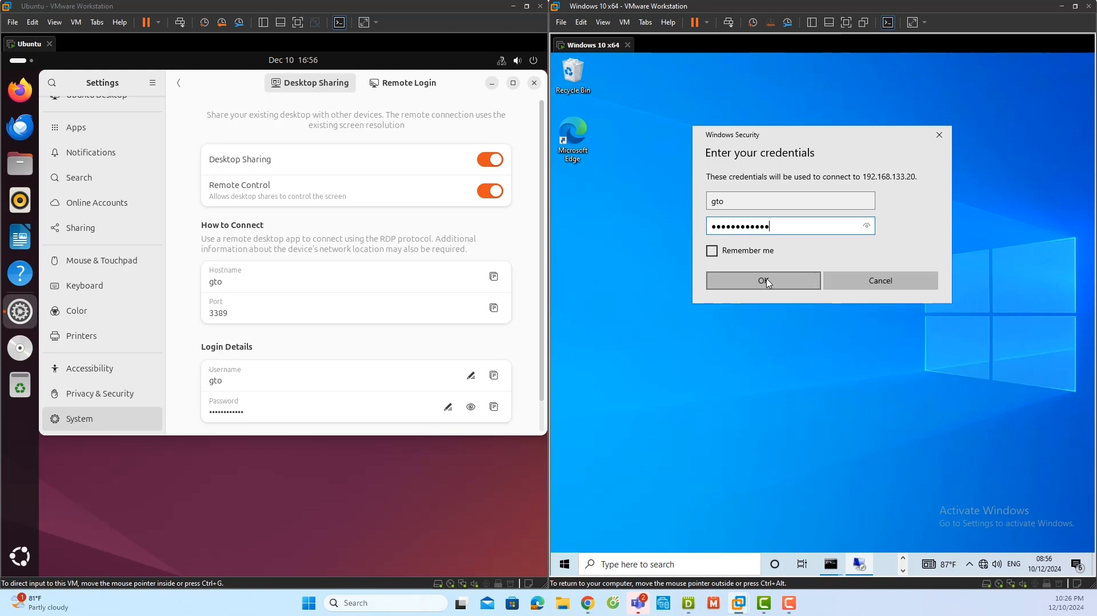
{"action": "left_click", "coordinate": [763, 281]}
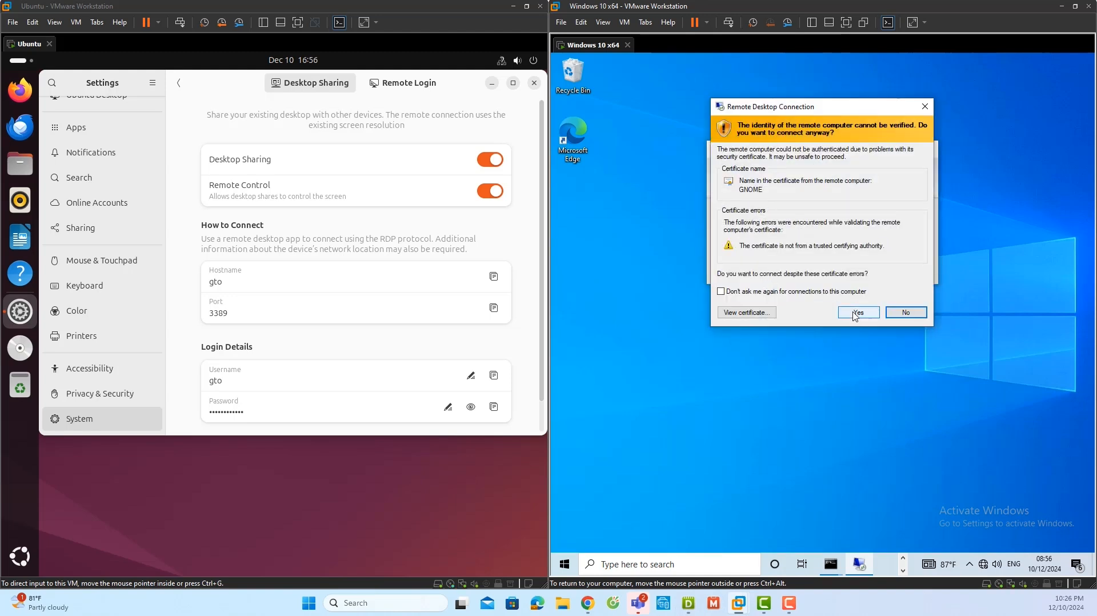
{"action": "left_click", "coordinate": [856, 312]}
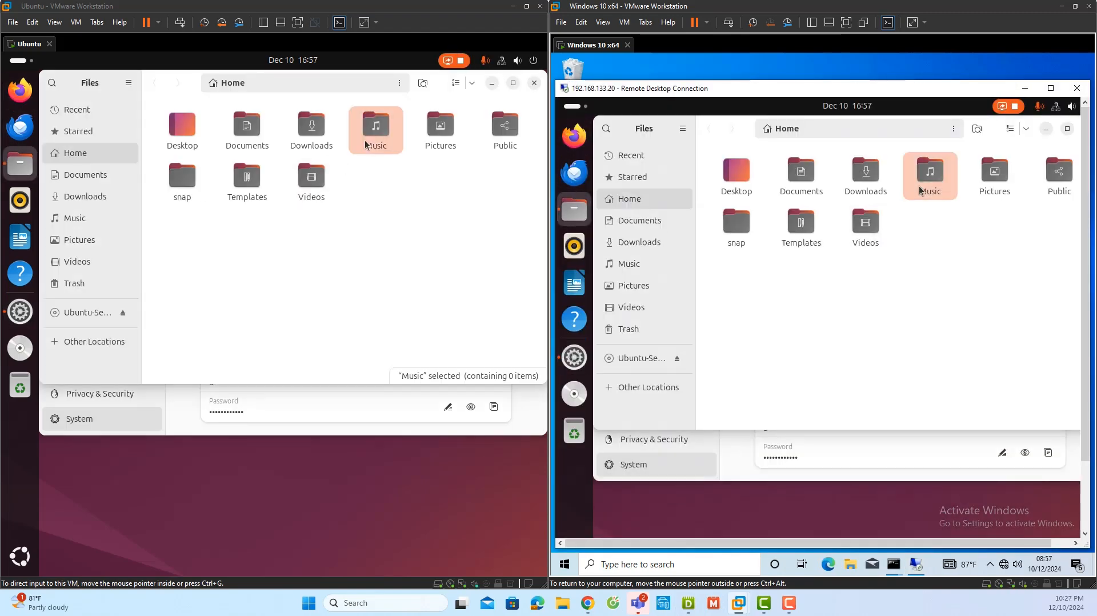
Switch Remote Control off in Ubuntu's Desktop Sharing while the RDP session mirrors it
{"action": "double_click", "coordinate": [247, 176]}
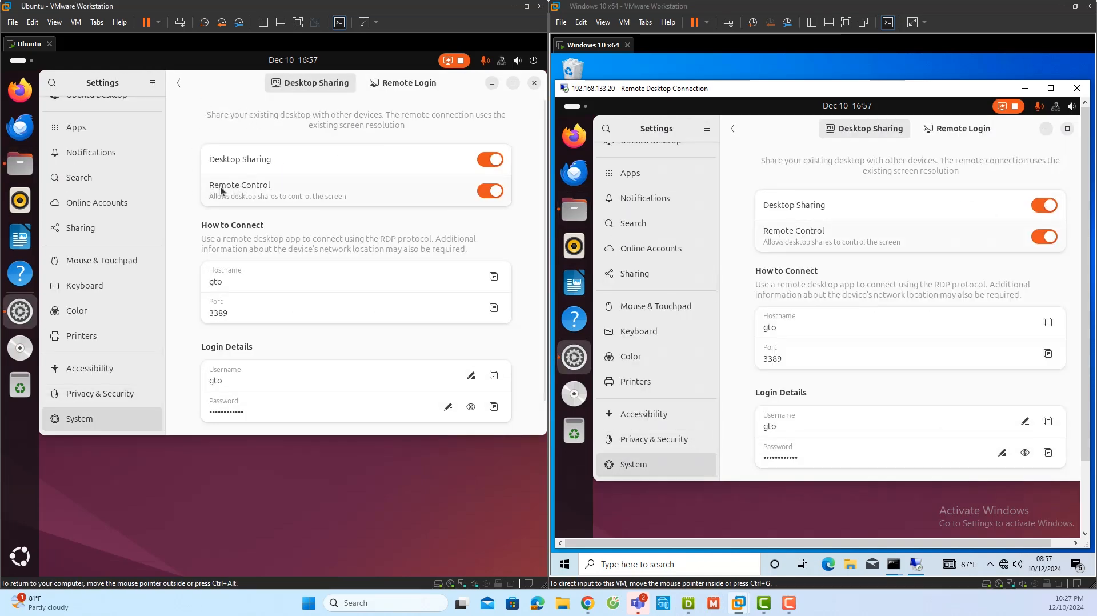
{"action": "left_click", "coordinate": [490, 191]}
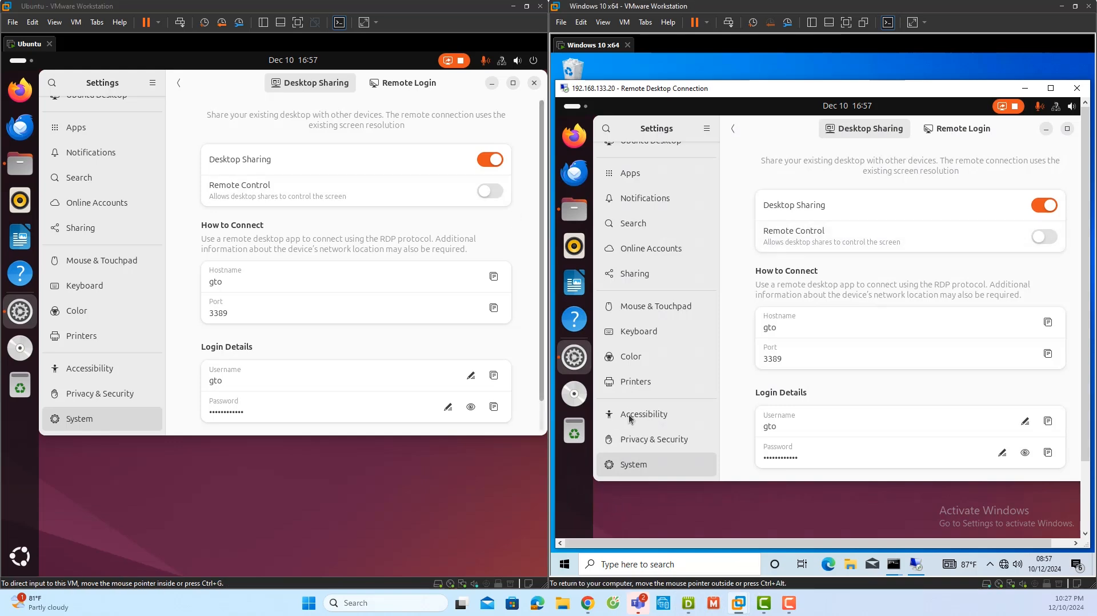
{"action": "mouse_move", "coordinate": [584, 213]}
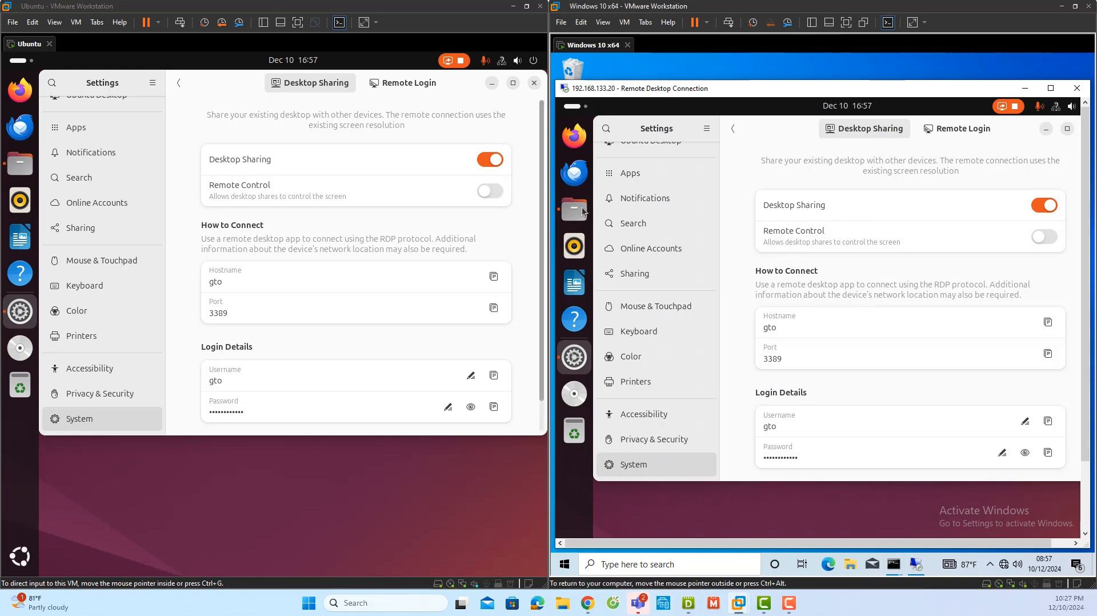
{"action": "mouse_move", "coordinate": [583, 212]}
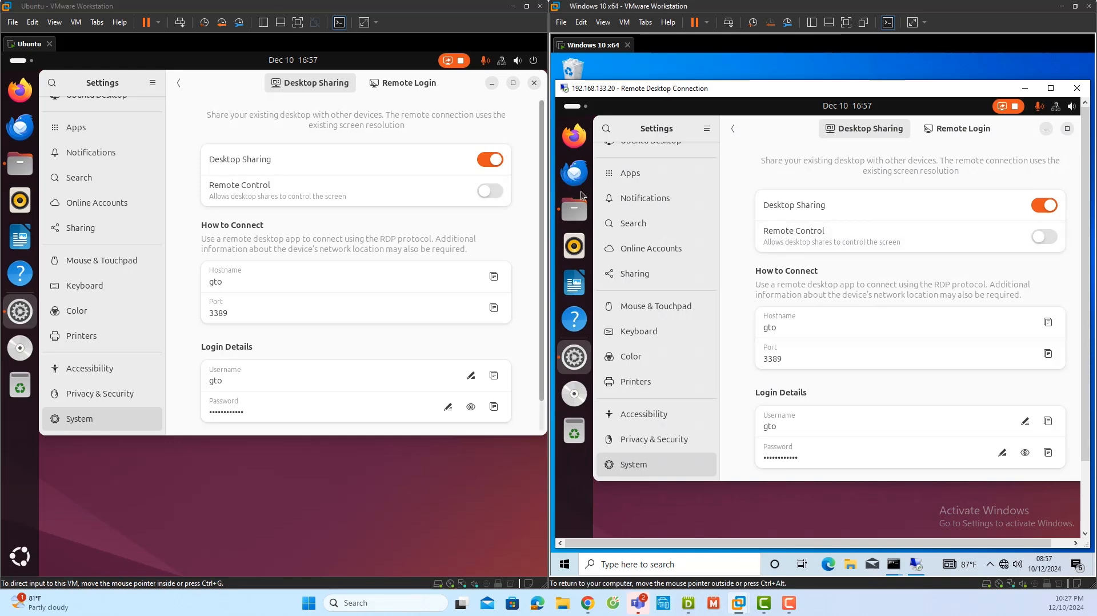
{"action": "mouse_move", "coordinate": [582, 236]}
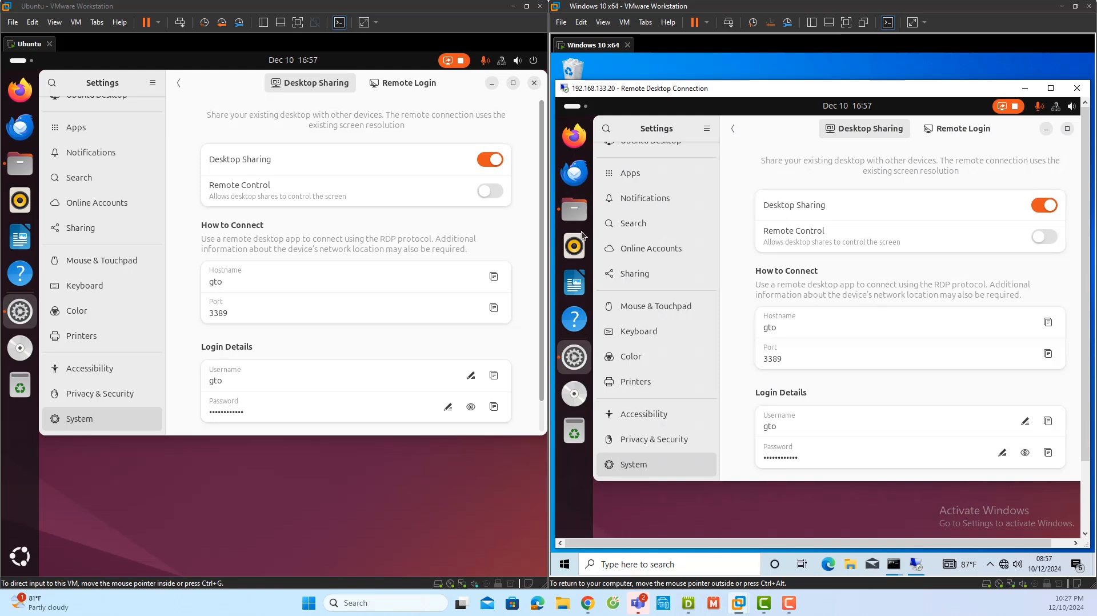
{"action": "mouse_move", "coordinate": [583, 298]}
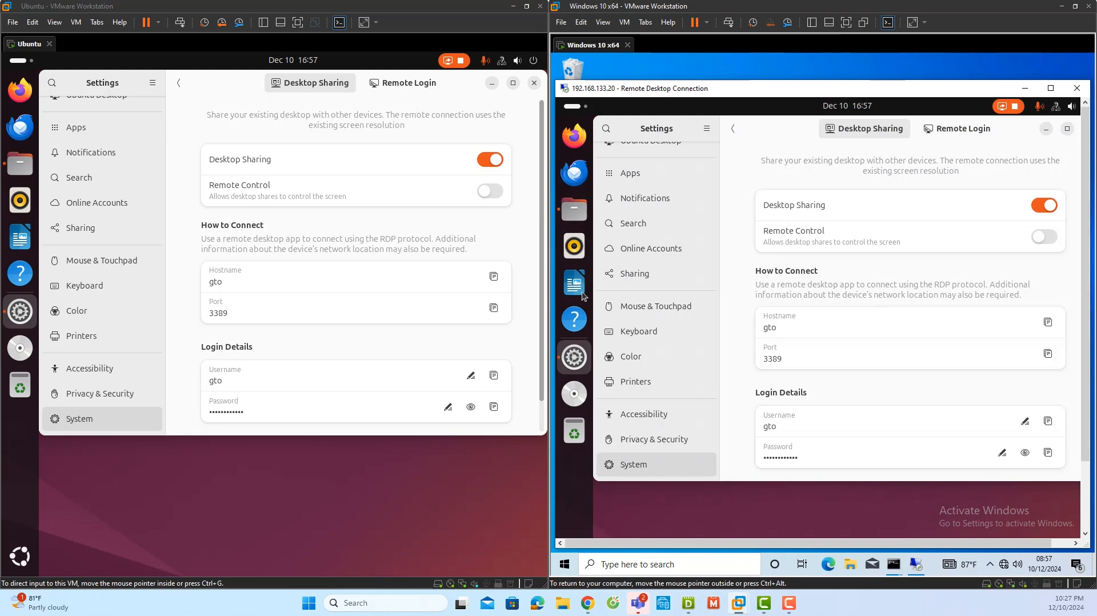
{"action": "mouse_move", "coordinate": [477, 98]}
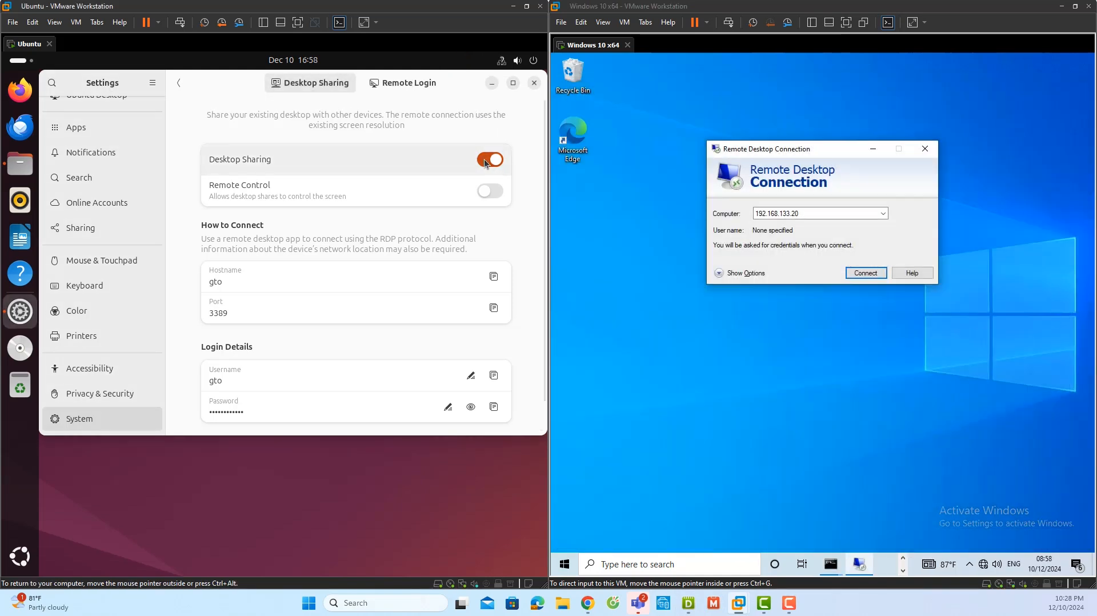
Turn off Desktop Sharing, then unlock the Remote Login page by authenticating with the account password
{"action": "left_click", "coordinate": [490, 160]}
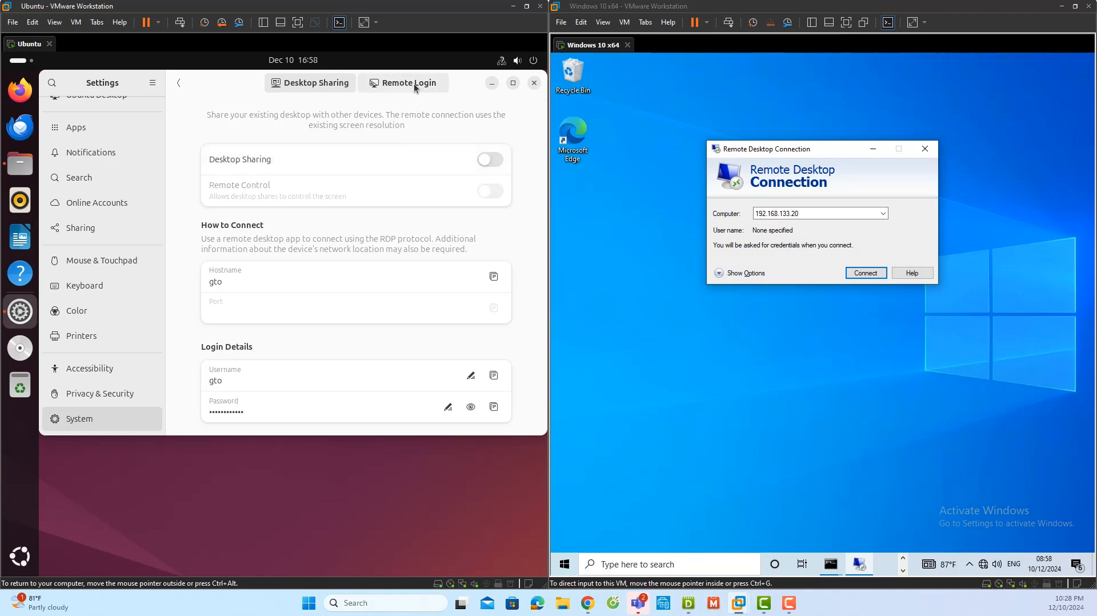
{"action": "left_click", "coordinate": [404, 83]}
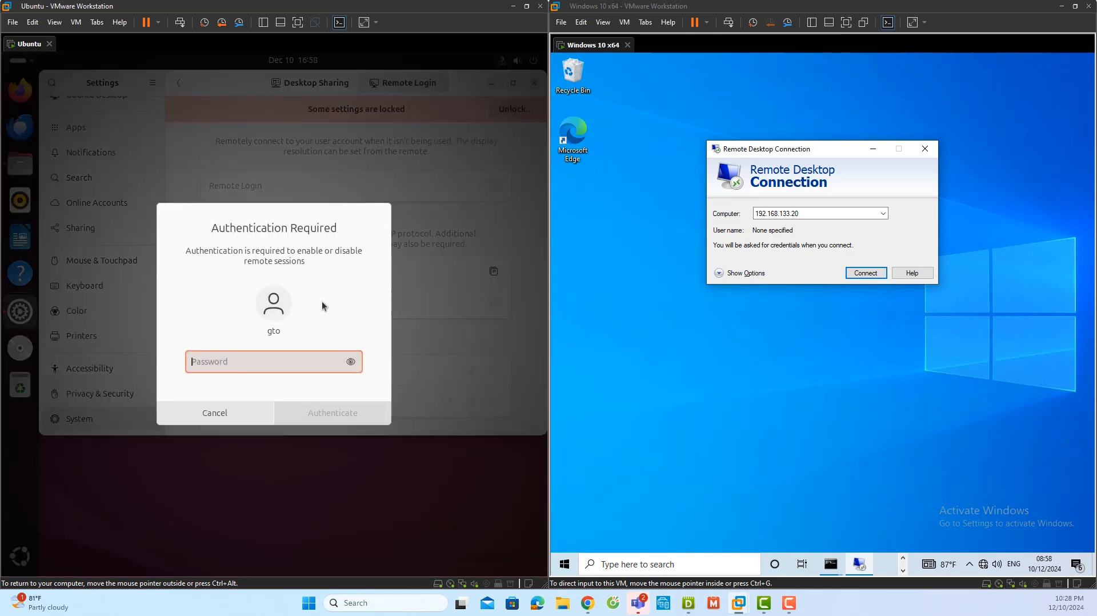
{"action": "type", "text": "password"}
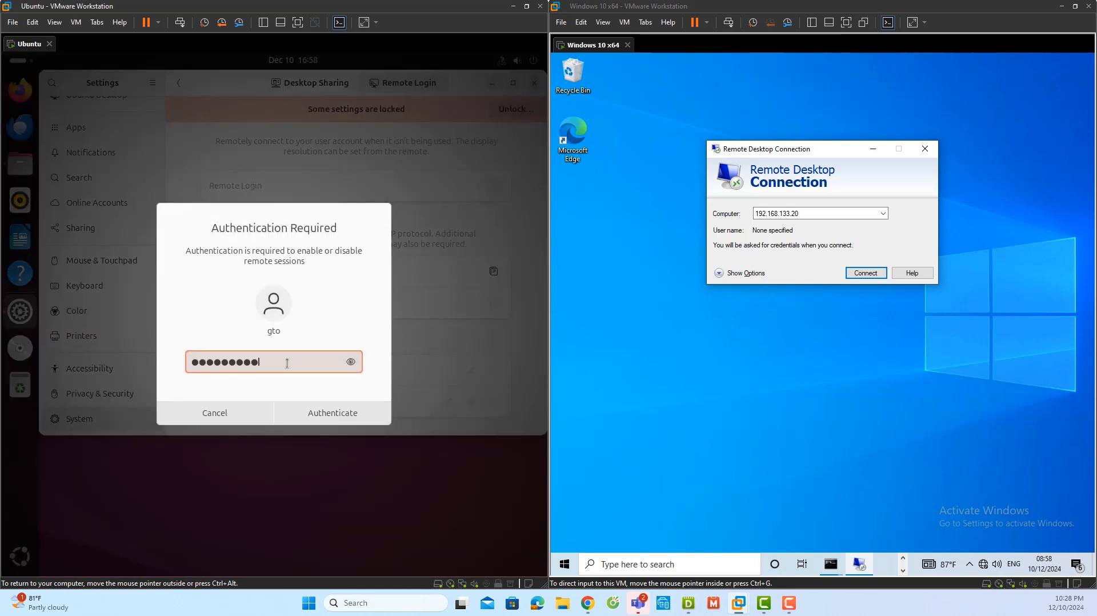
{"action": "left_click", "coordinate": [332, 413]}
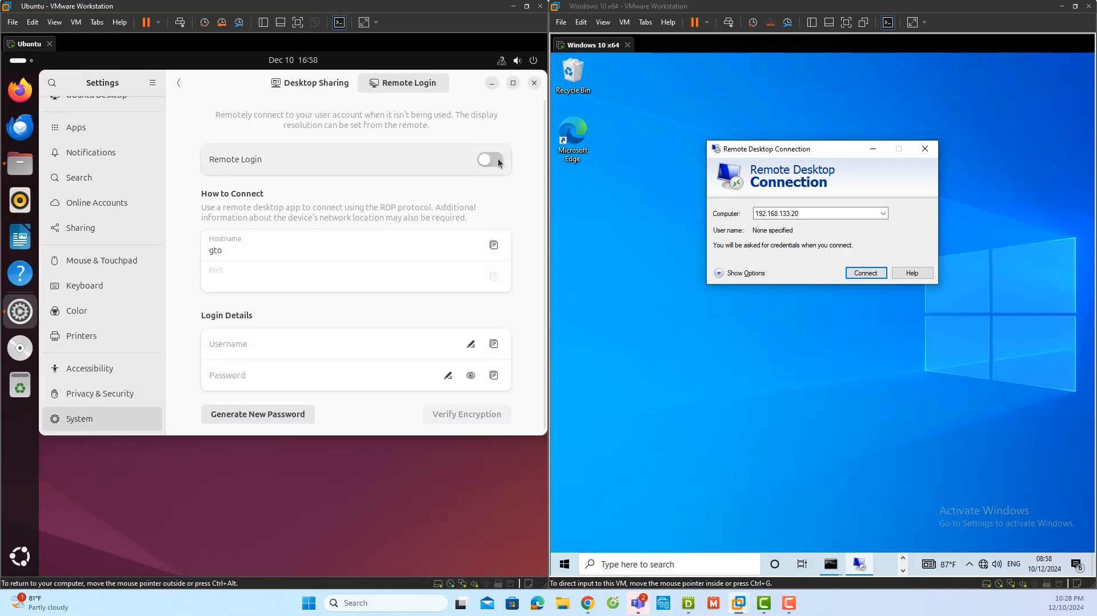
Switch Remote Login on and set login details to username usr1 with a password
{"action": "left_click", "coordinate": [488, 159]}
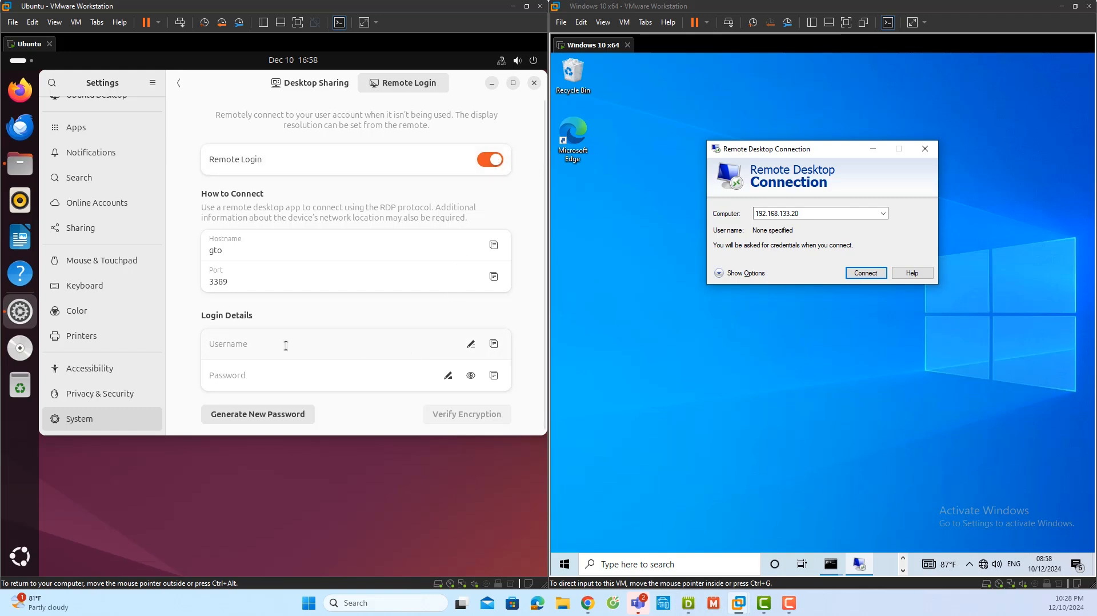
{"action": "type", "text": "usr1"}
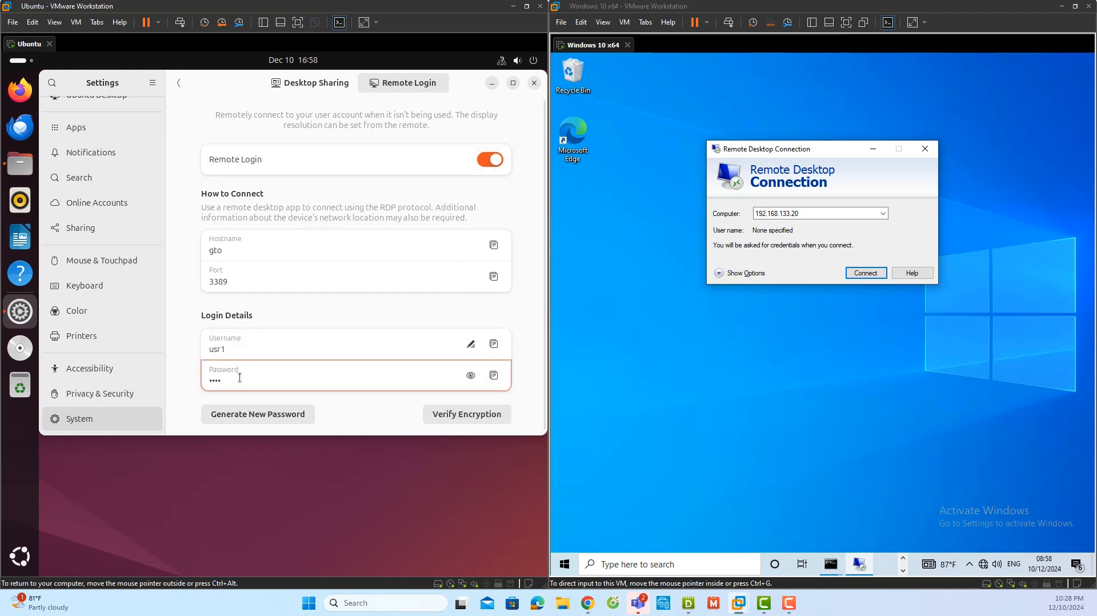
{"action": "type", "text": "password"}
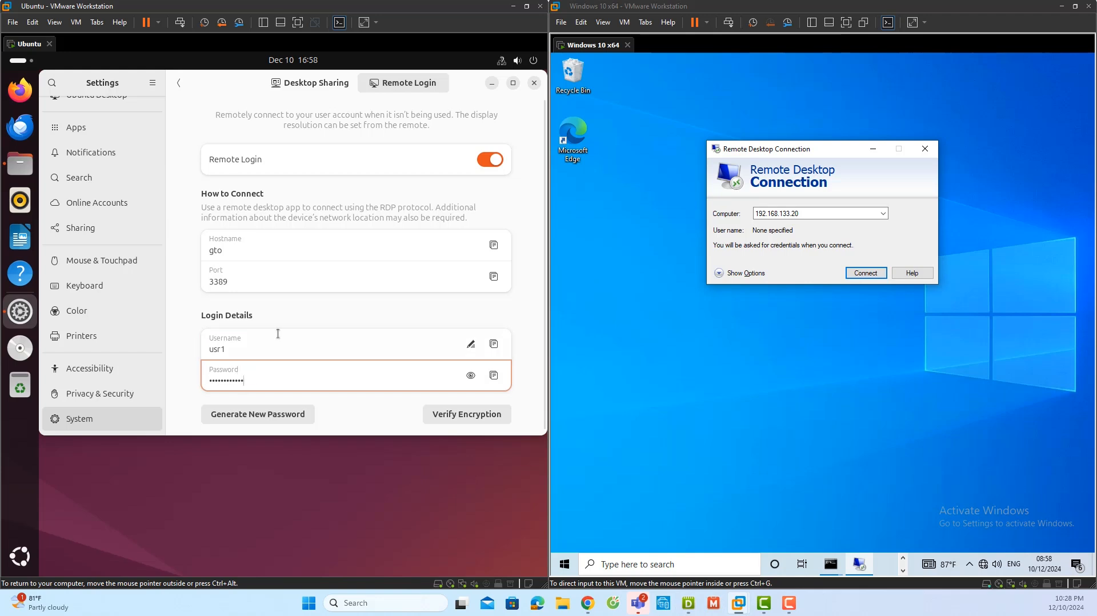
{"action": "mouse_move", "coordinate": [295, 304]}
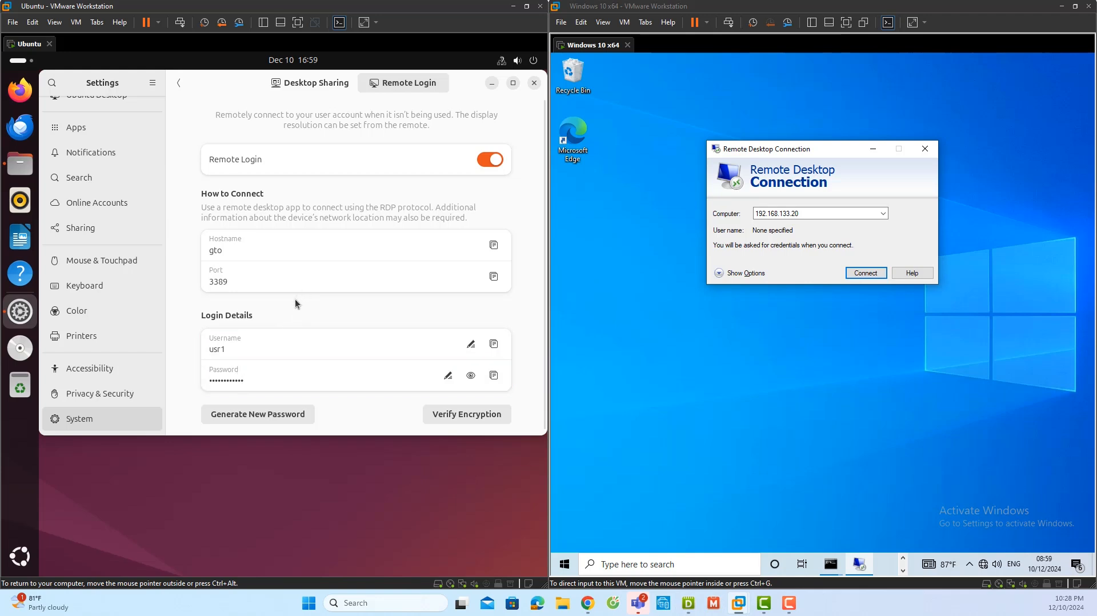
{"action": "mouse_move", "coordinate": [824, 294]}
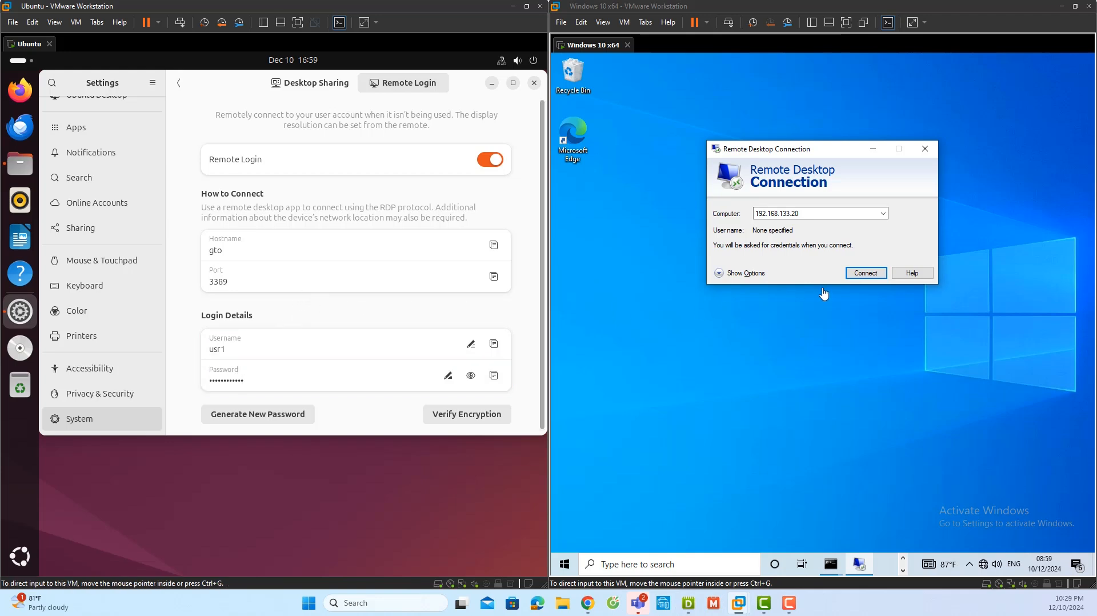
Reconnect to 192.168.133.20, dismissing the credentials prompt and accepting the untrusted certificate
{"action": "left_click", "coordinate": [865, 273]}
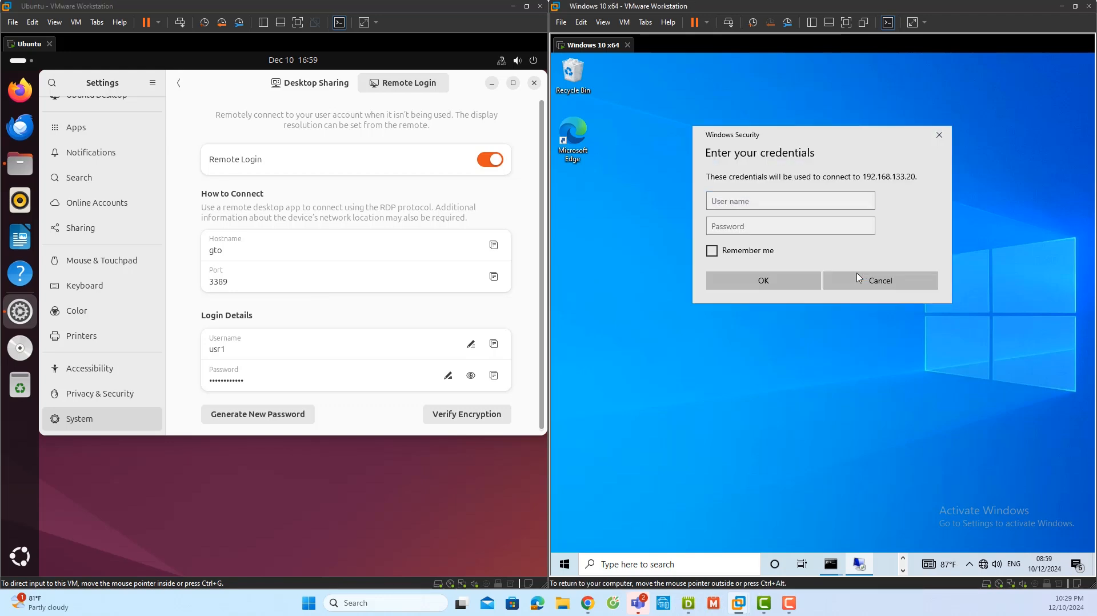
{"action": "left_click", "coordinate": [763, 280]}
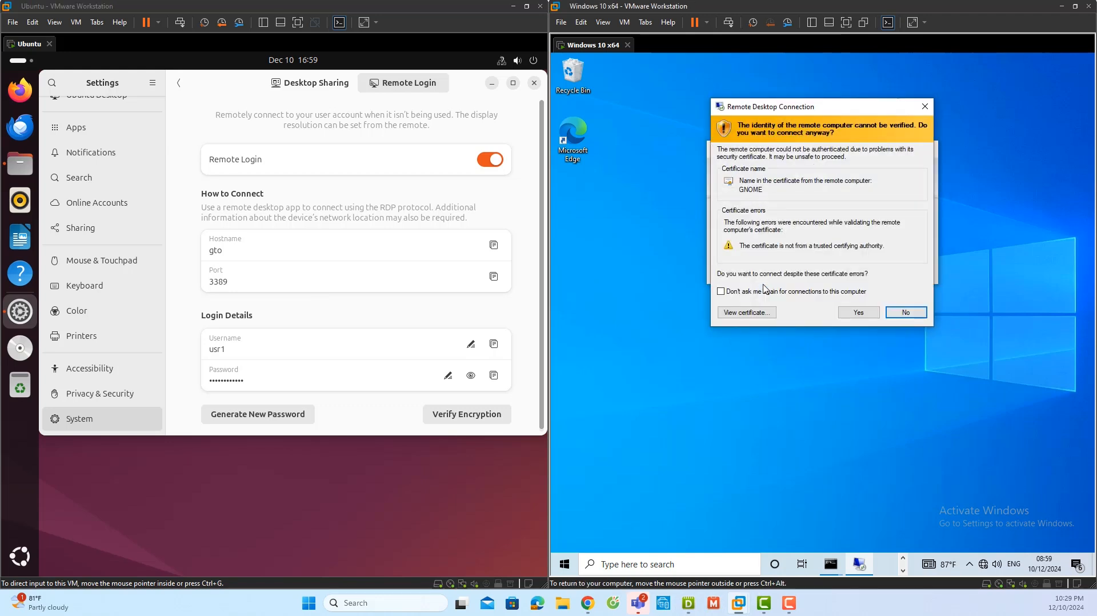
{"action": "left_click", "coordinate": [857, 312]}
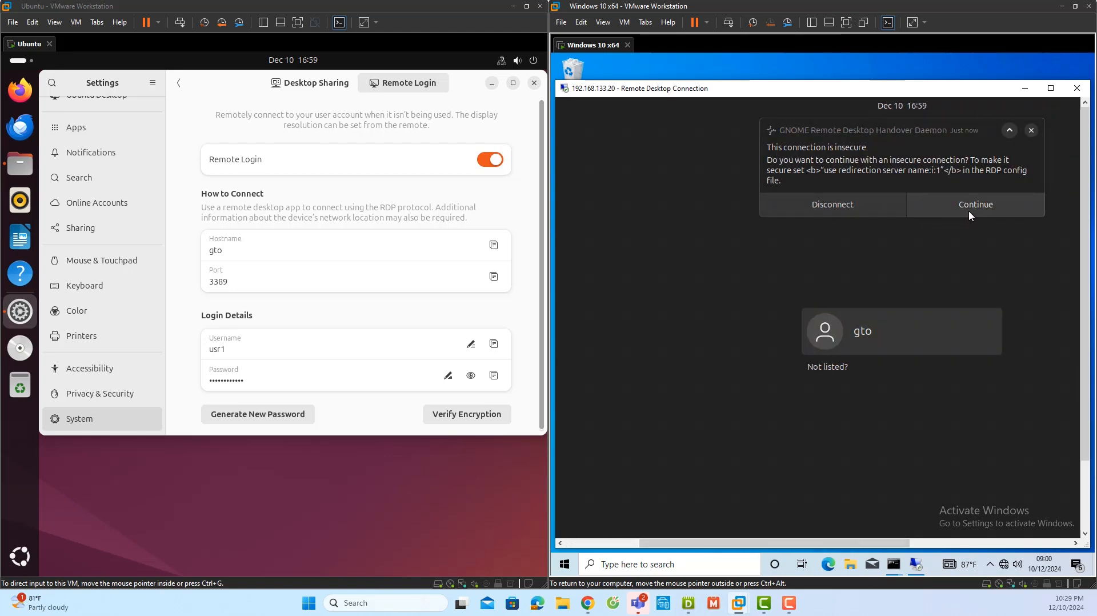
Continue past the insecure-connection notice and log in as gto, hitting the Session Already Running warning
{"action": "left_click", "coordinate": [975, 205]}
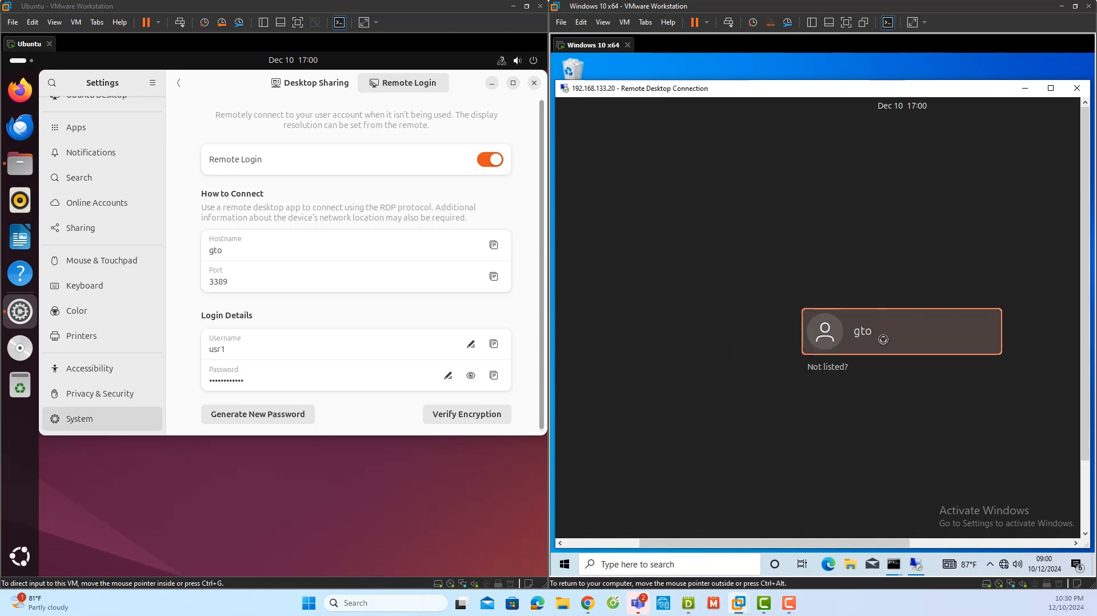
{"action": "left_click", "coordinate": [902, 332]}
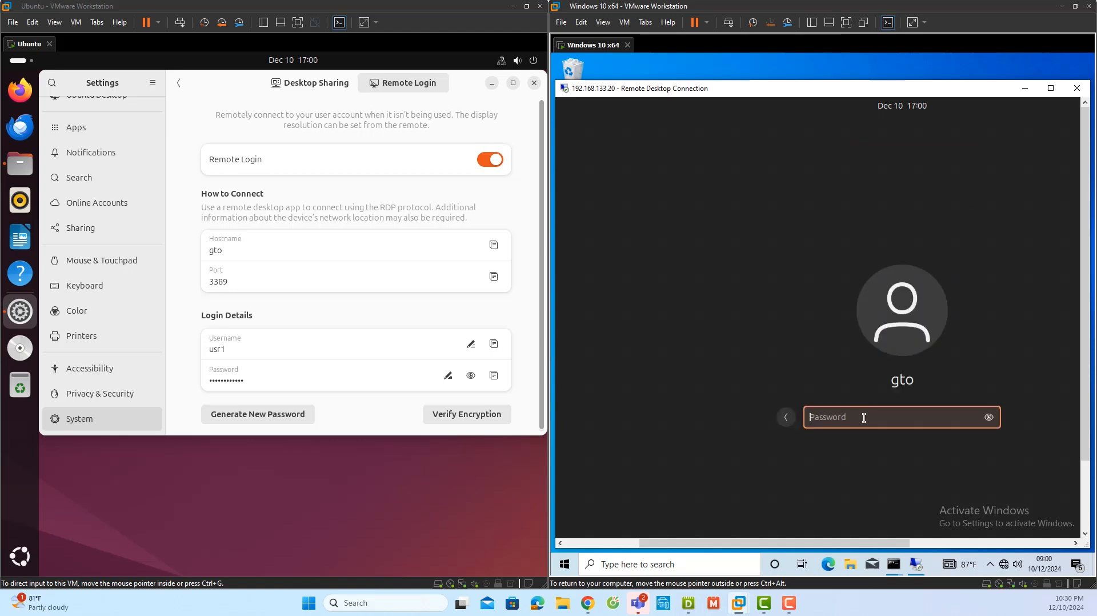
{"action": "type", "text": "password"}
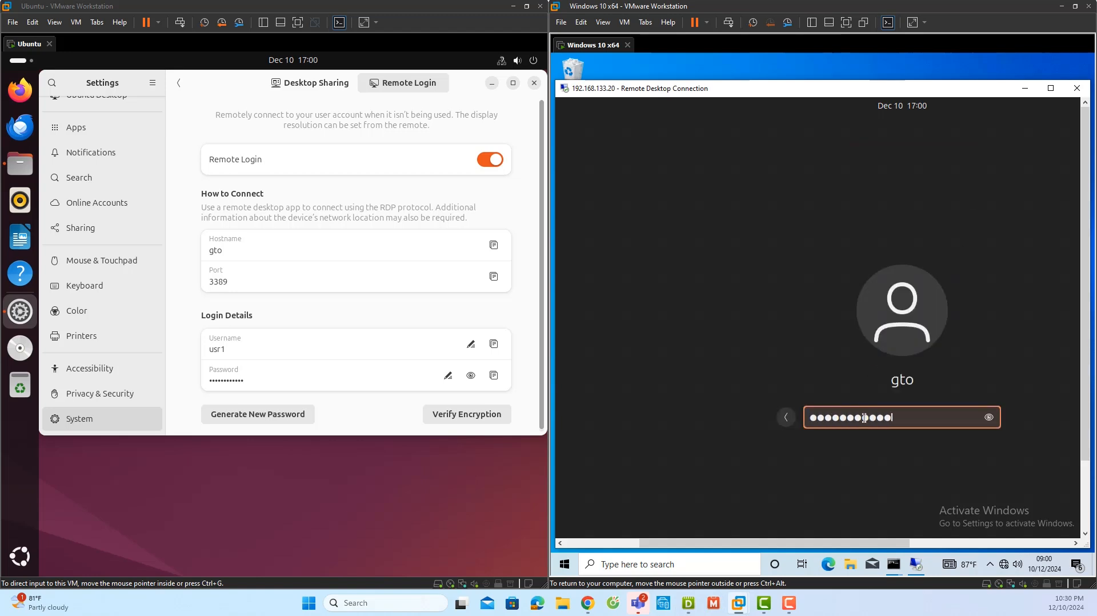
{"action": "key", "text": "Return"}
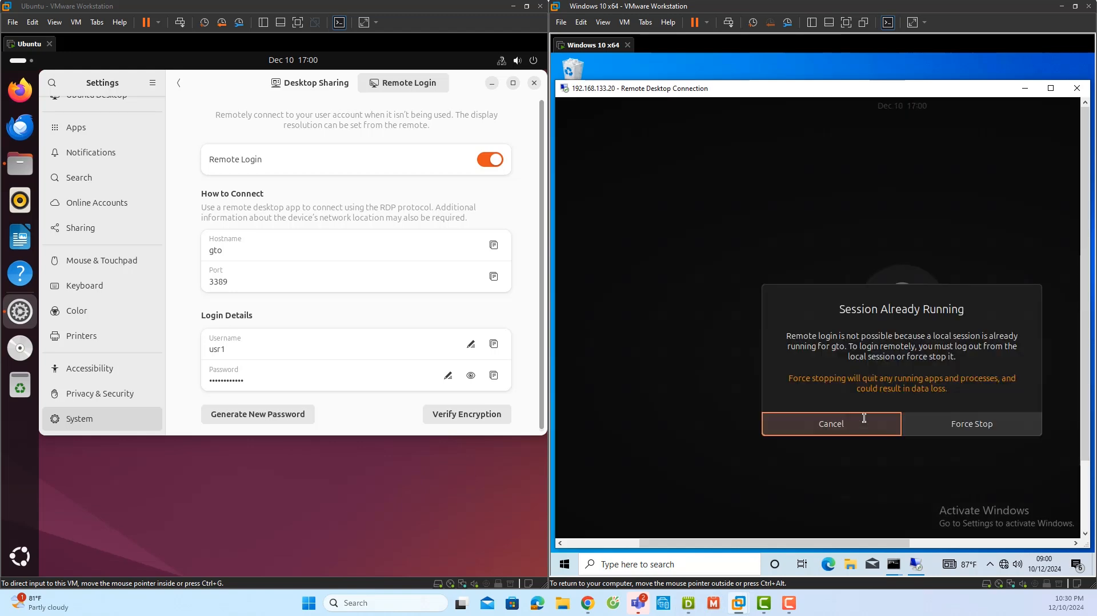
{"action": "mouse_move", "coordinate": [794, 346]}
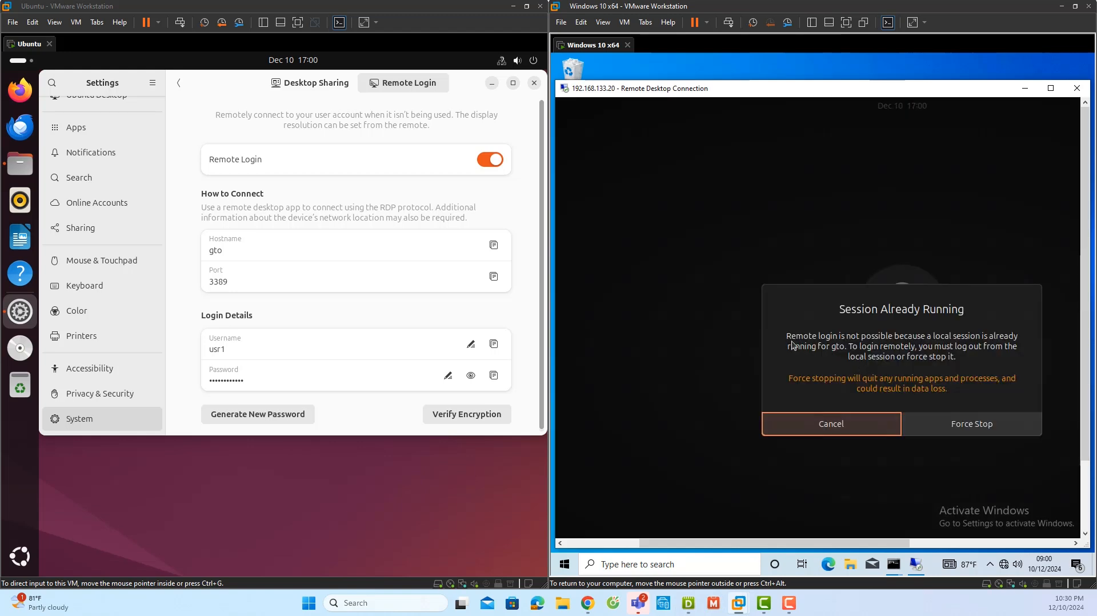
{"action": "mouse_move", "coordinate": [894, 349]}
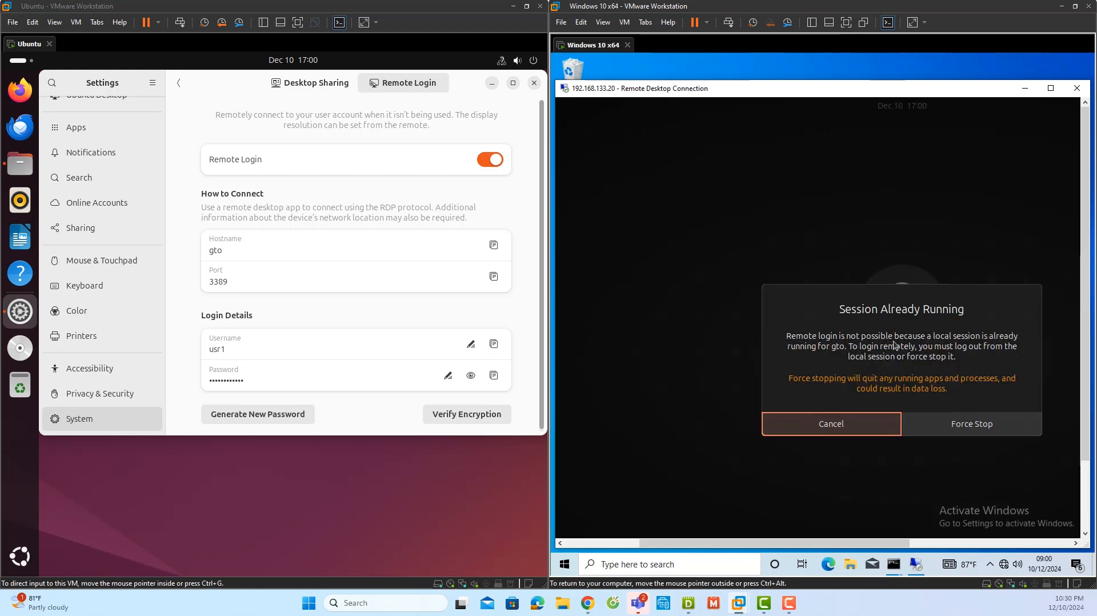
{"action": "mouse_move", "coordinate": [962, 360]}
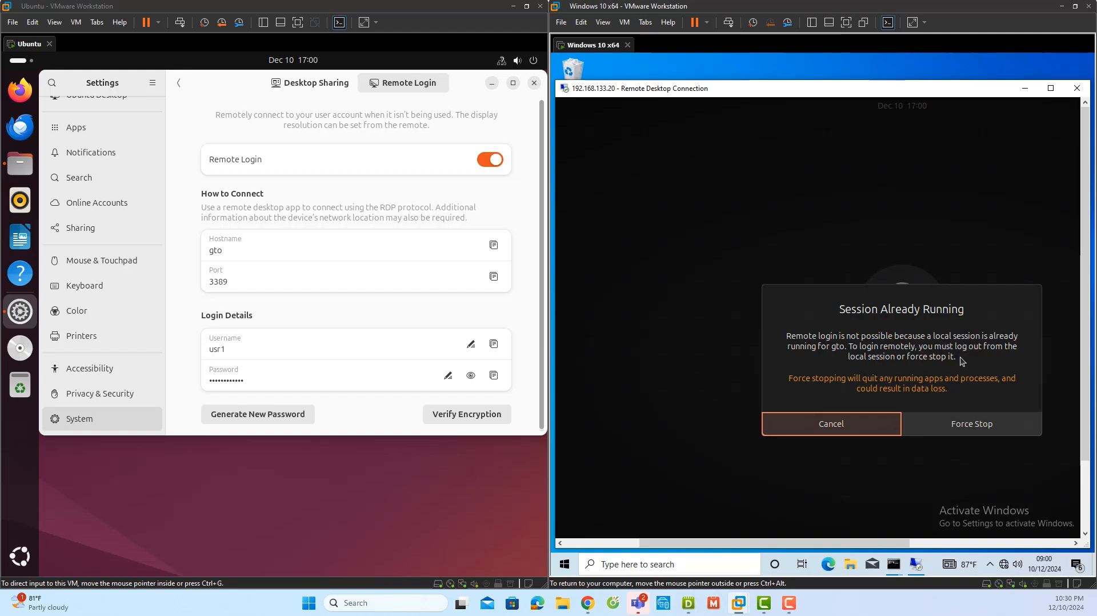
{"action": "mouse_move", "coordinate": [978, 433]}
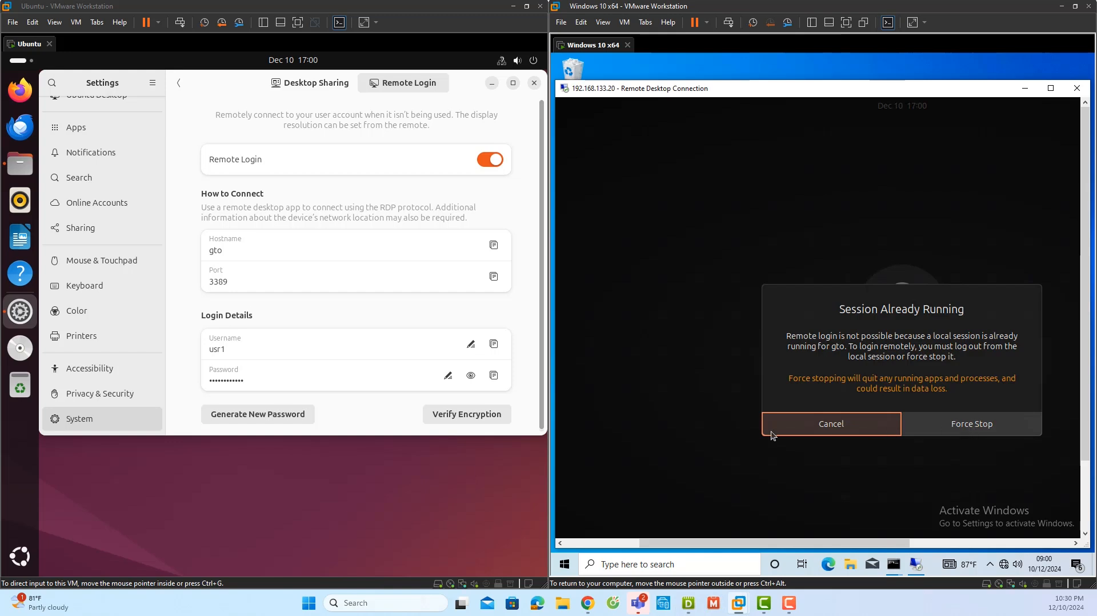
{"action": "mouse_move", "coordinate": [534, 63]}
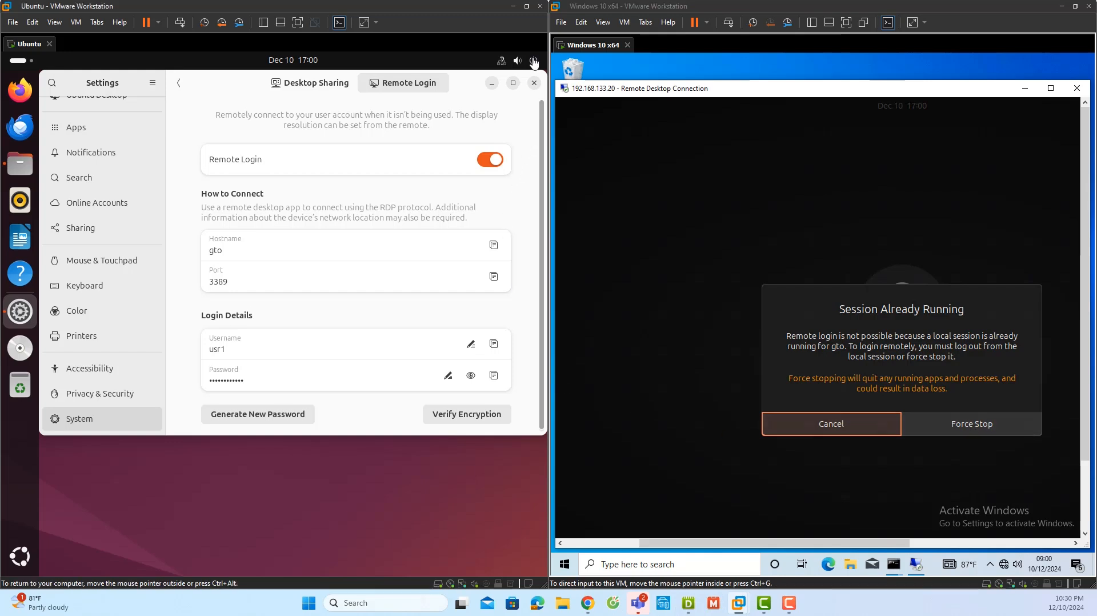
Log out the local Ubuntu user via the system menu's power options and confirm
{"action": "left_click", "coordinate": [534, 61]}
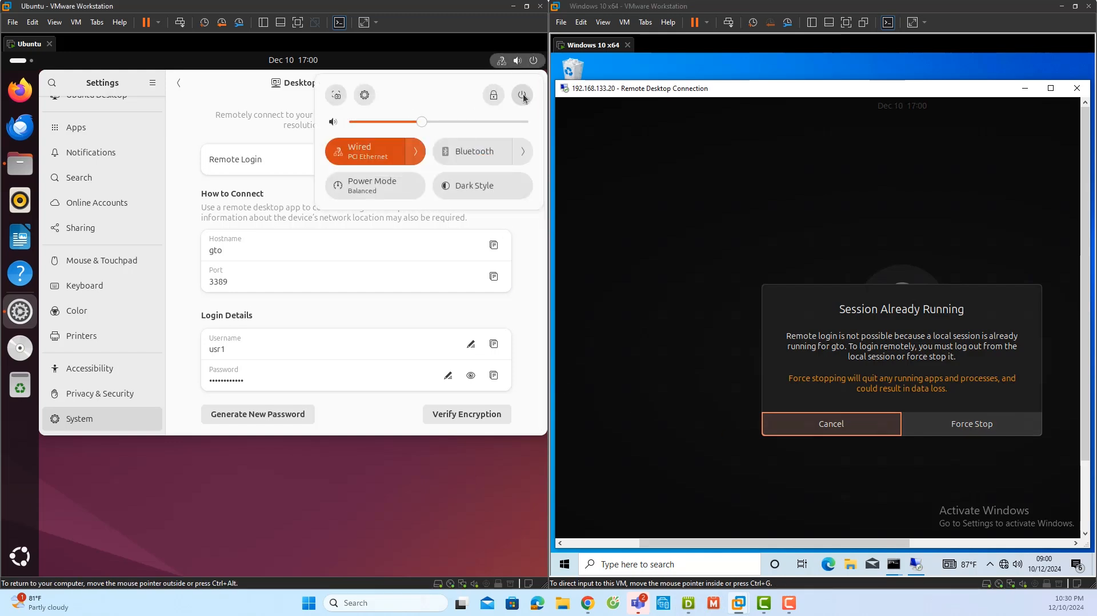
{"action": "left_click", "coordinate": [522, 95]}
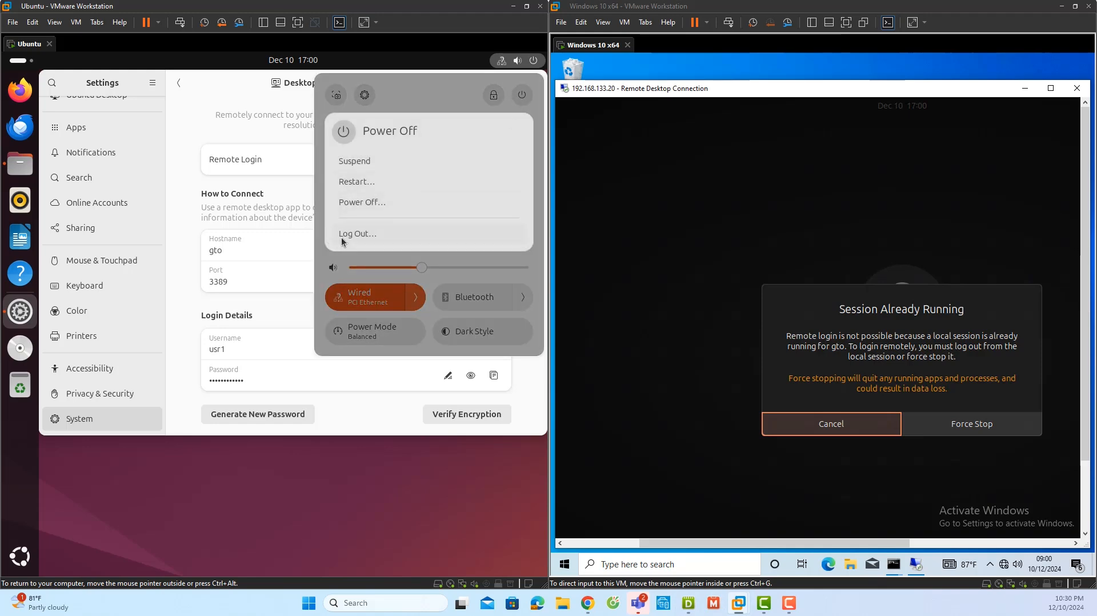
{"action": "left_click", "coordinate": [356, 233]}
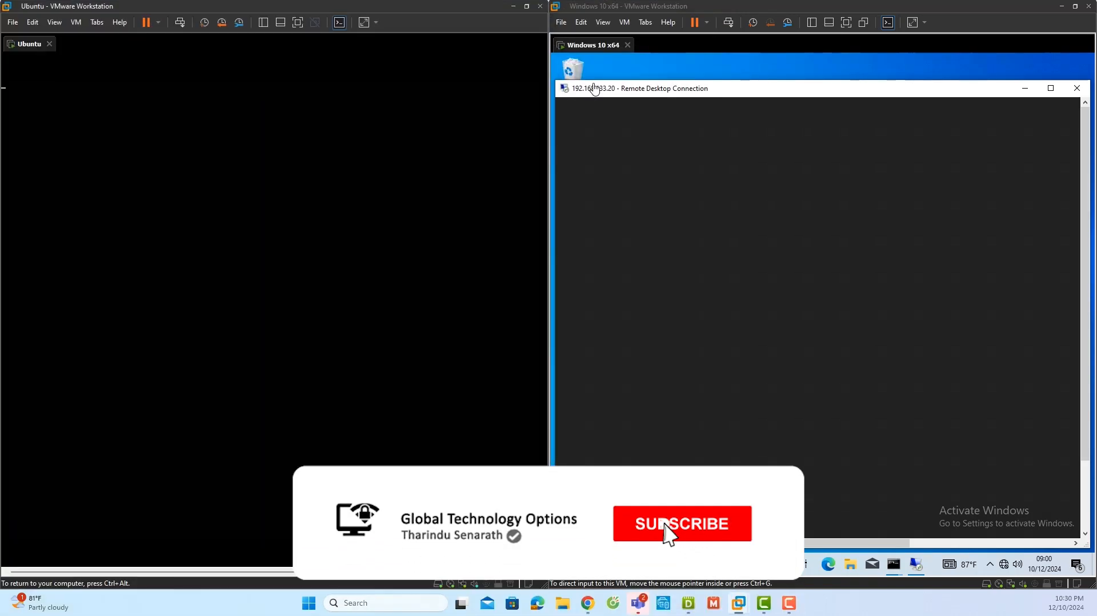
{"action": "left_click", "coordinate": [681, 524]}
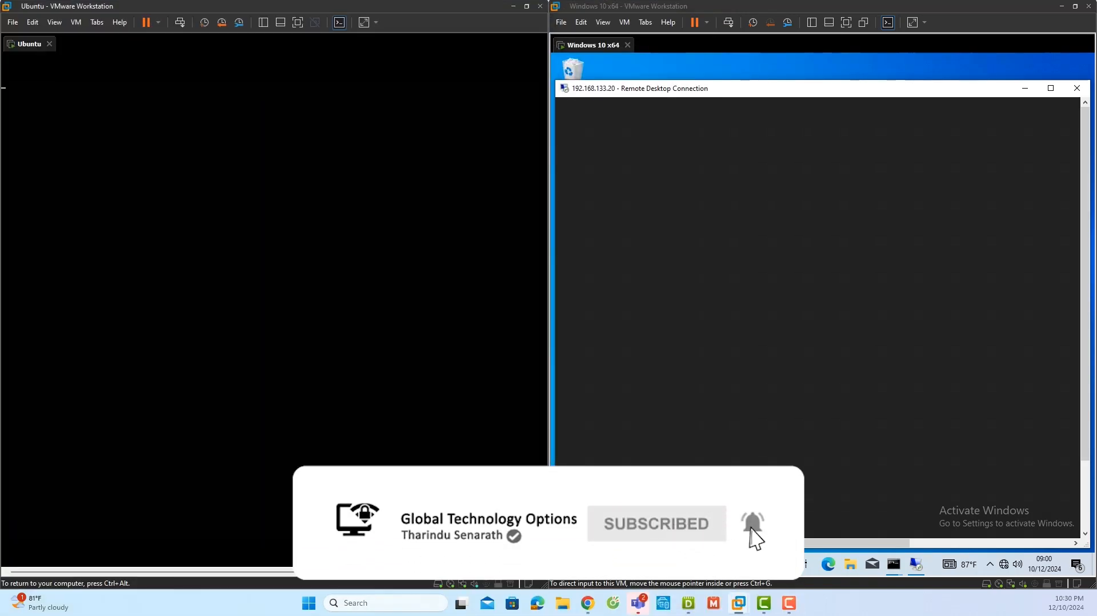